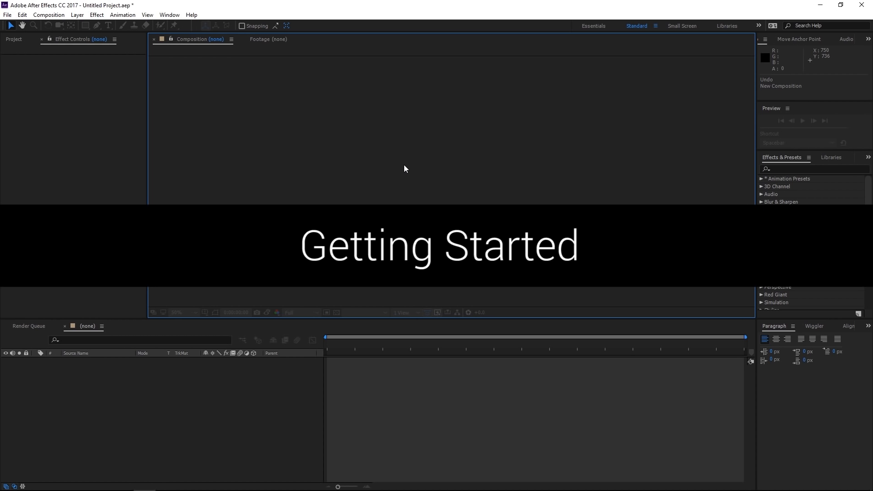
mouse_move(202, 151)
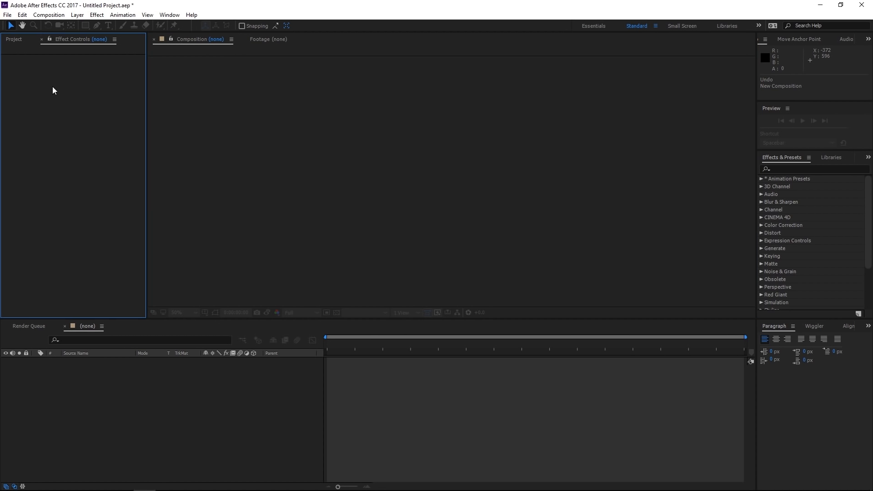
- Switch the left panel group from Effect Controls to the empty Project panel
click(13, 39)
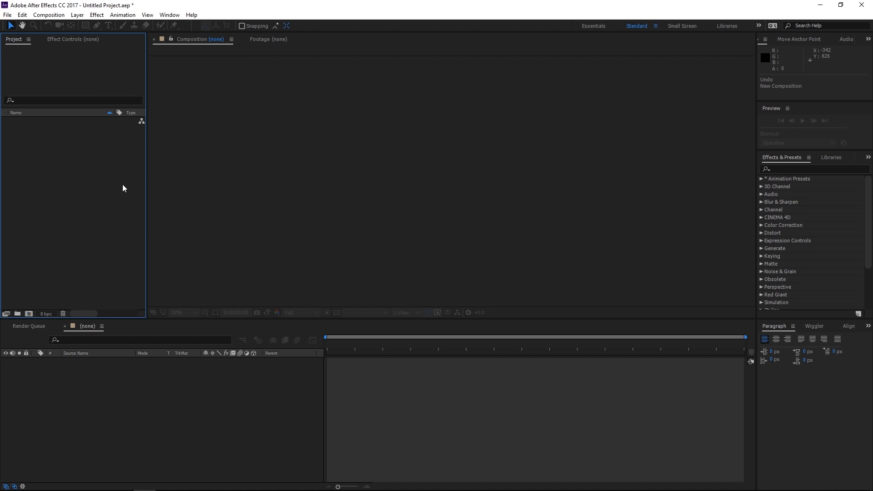
mouse_move(6, 162)
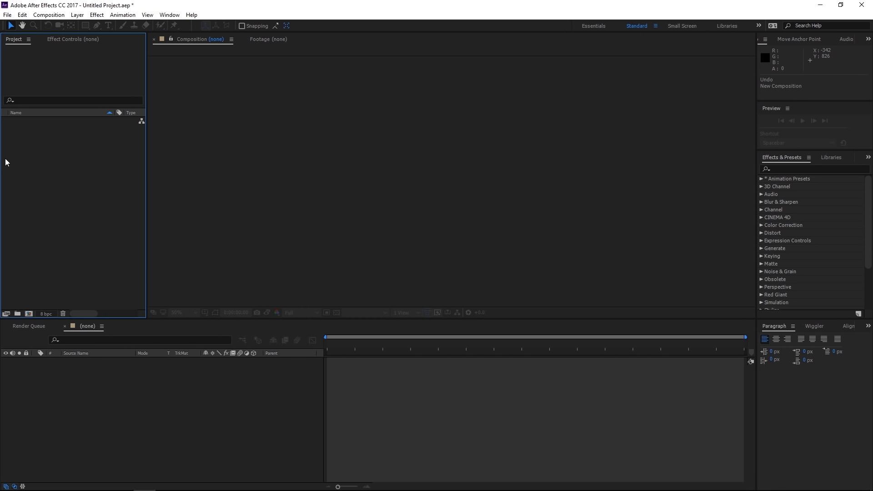
mouse_move(86, 33)
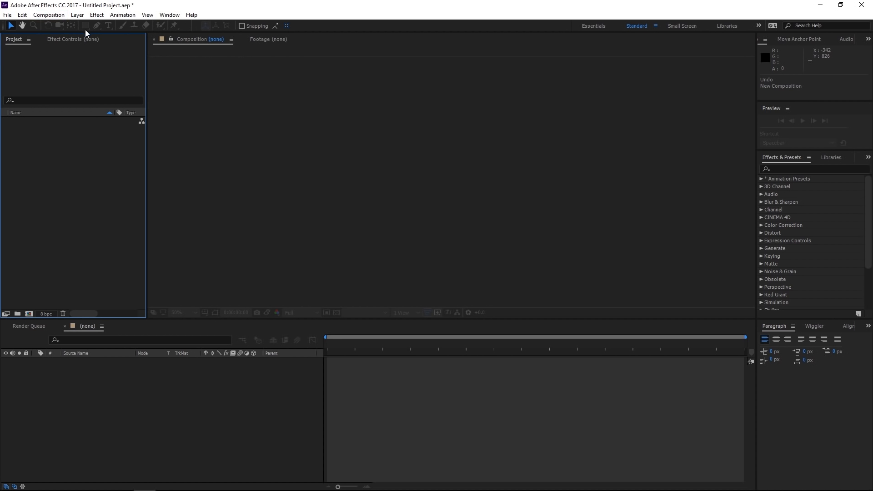
- Switch the left panel group back to the empty Effect Controls panel
click(72, 39)
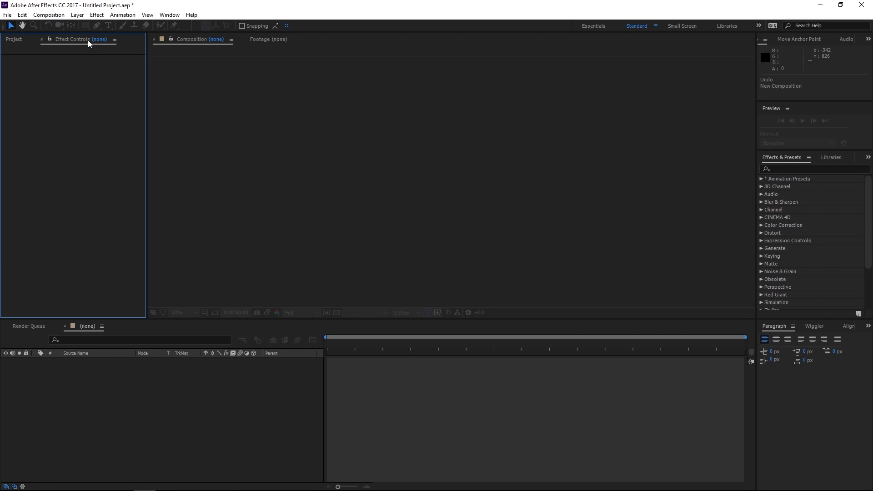
mouse_move(96, 102)
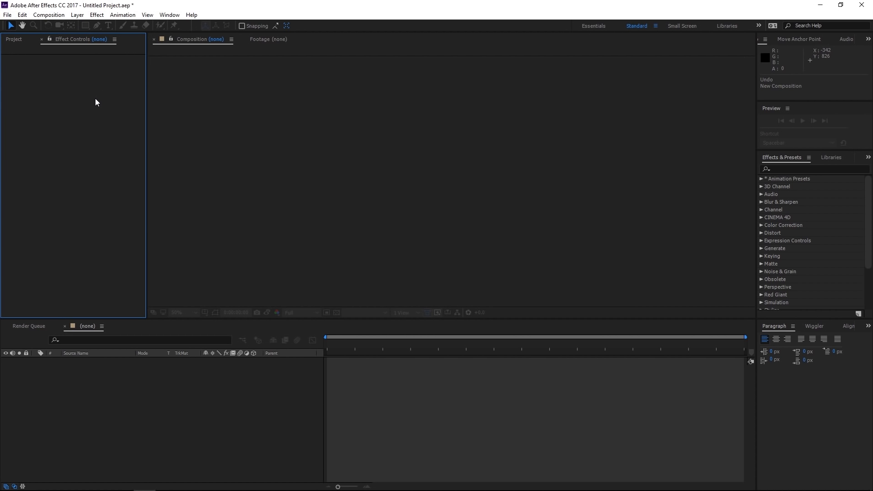
mouse_move(87, 103)
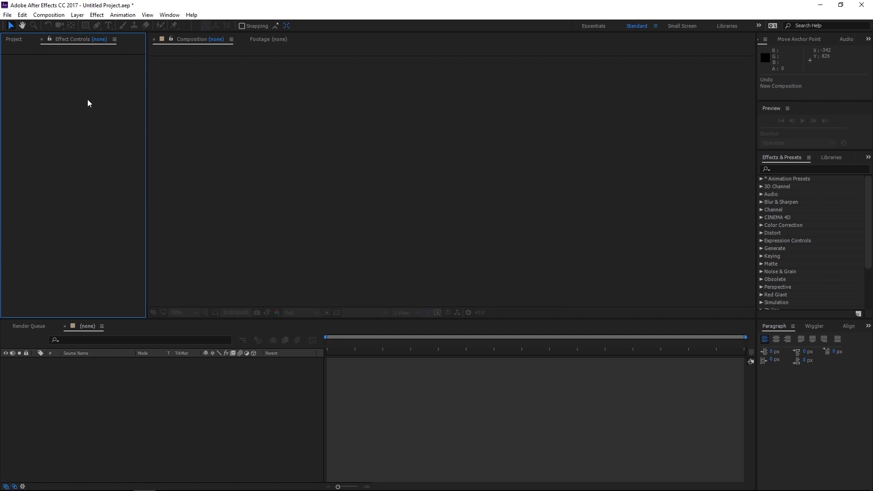
mouse_move(55, 100)
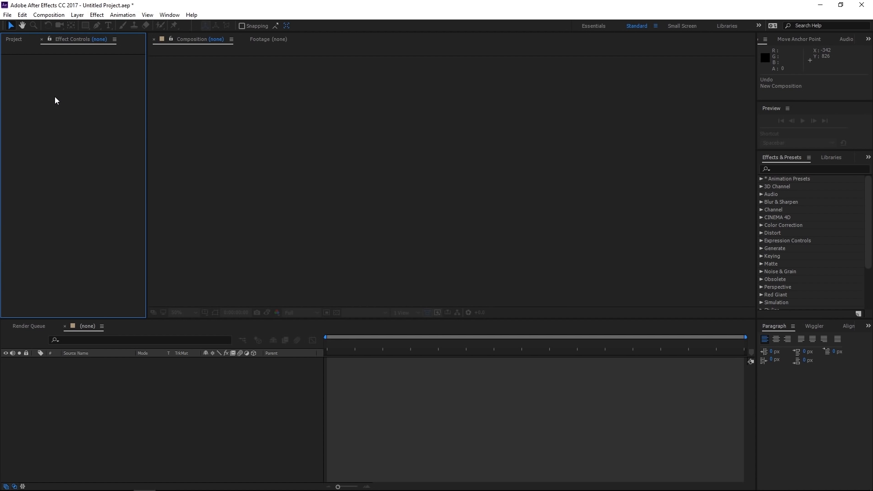
mouse_move(102, 137)
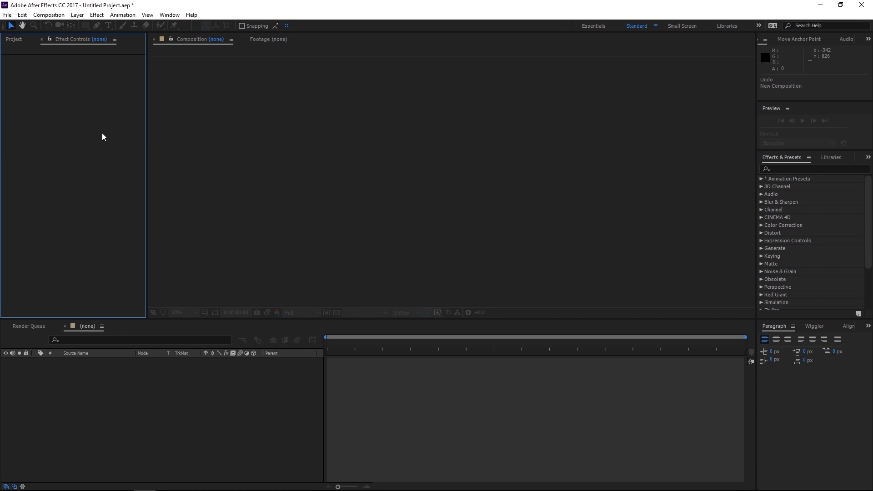
mouse_move(96, 127)
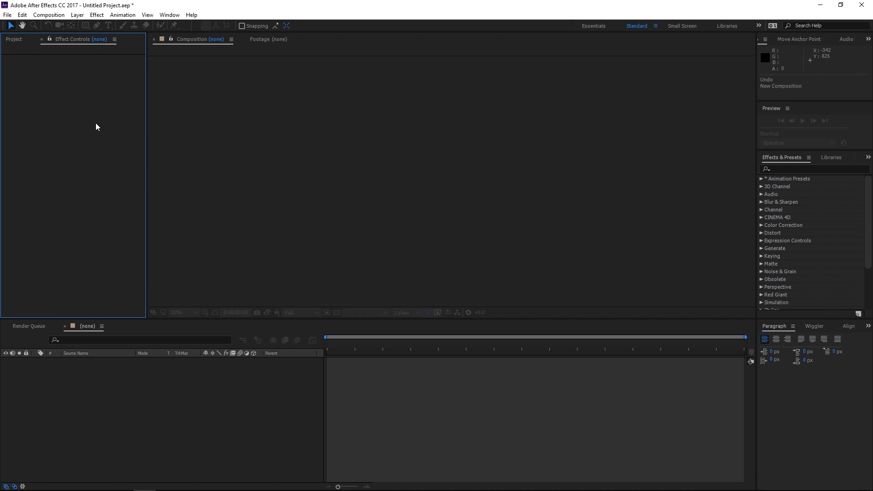
mouse_move(180, 197)
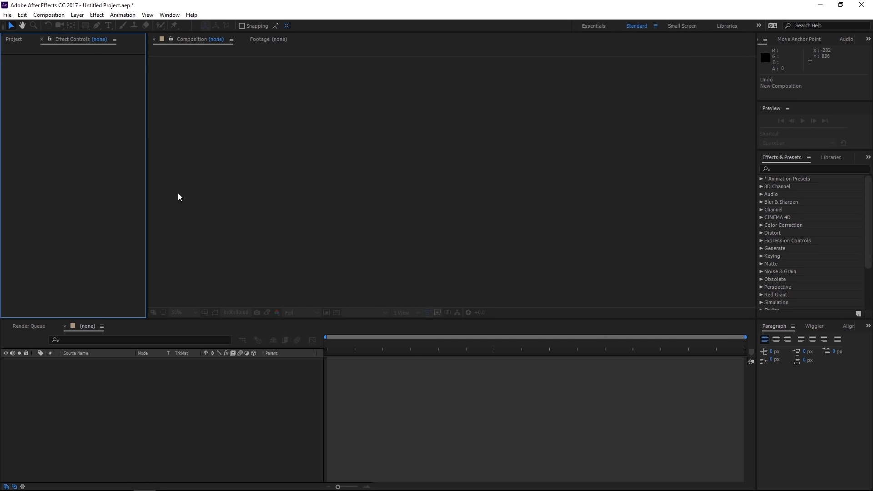
mouse_move(279, 378)
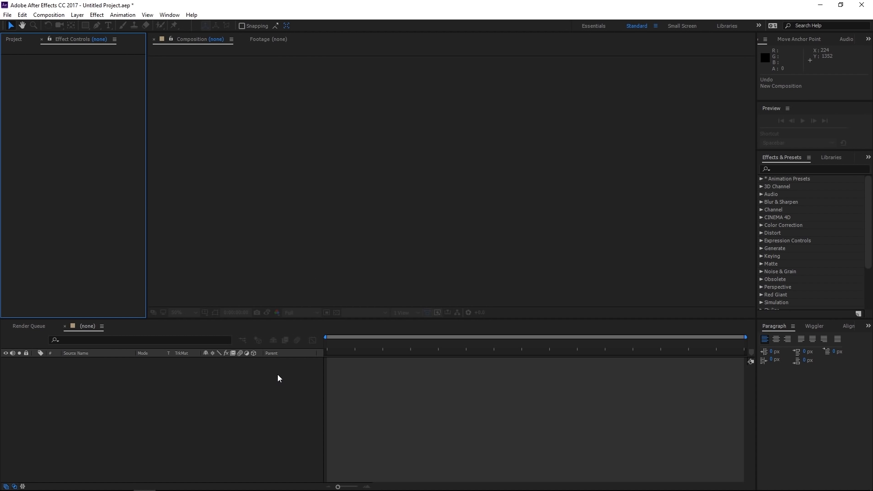
mouse_move(97, 96)
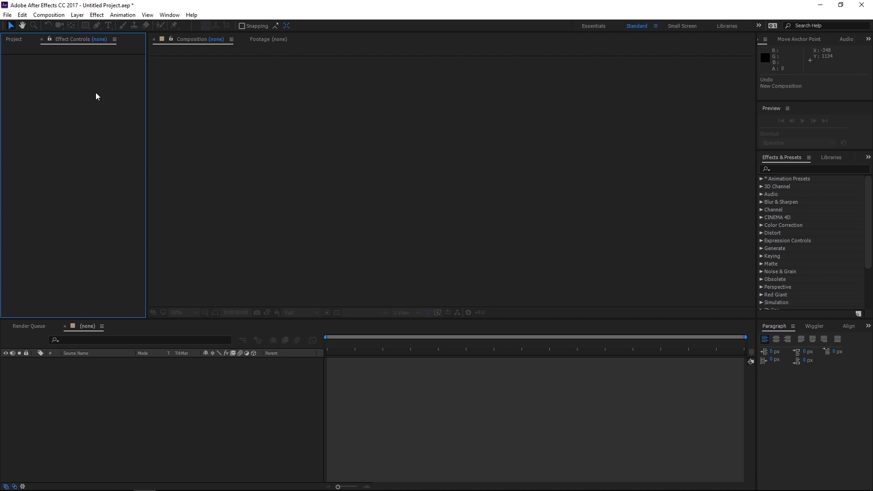
mouse_move(87, 81)
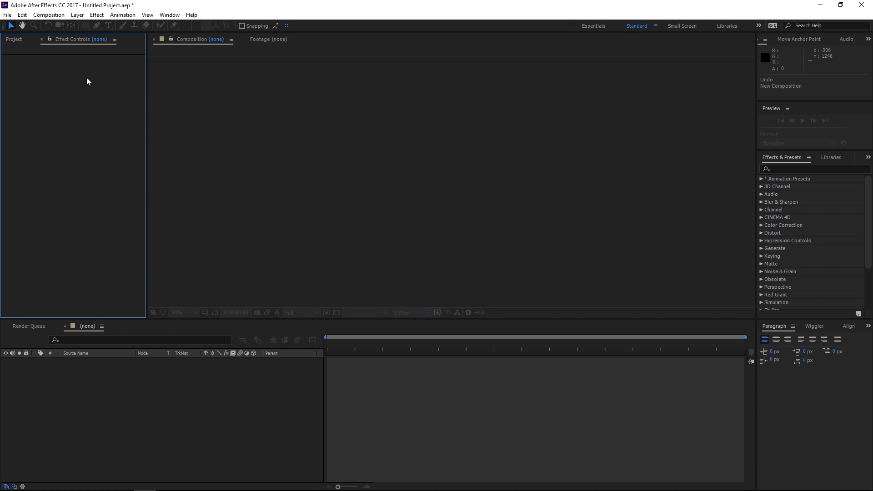
mouse_move(74, 102)
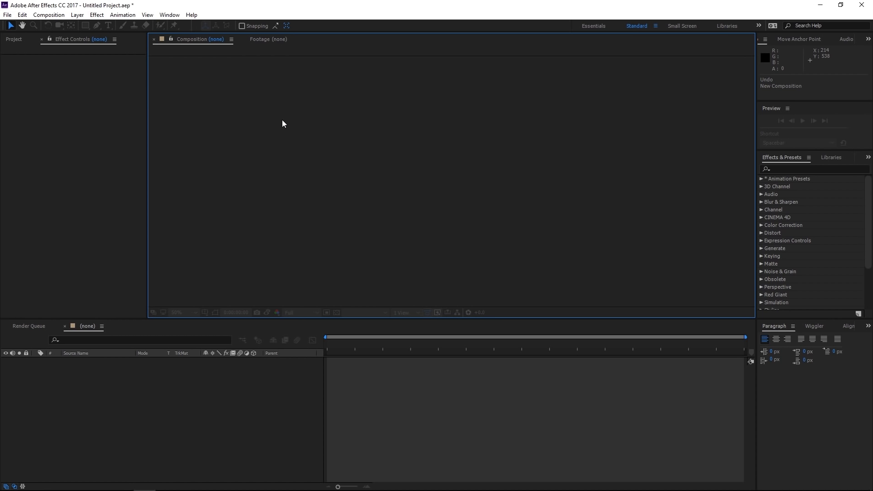
mouse_move(451, 128)
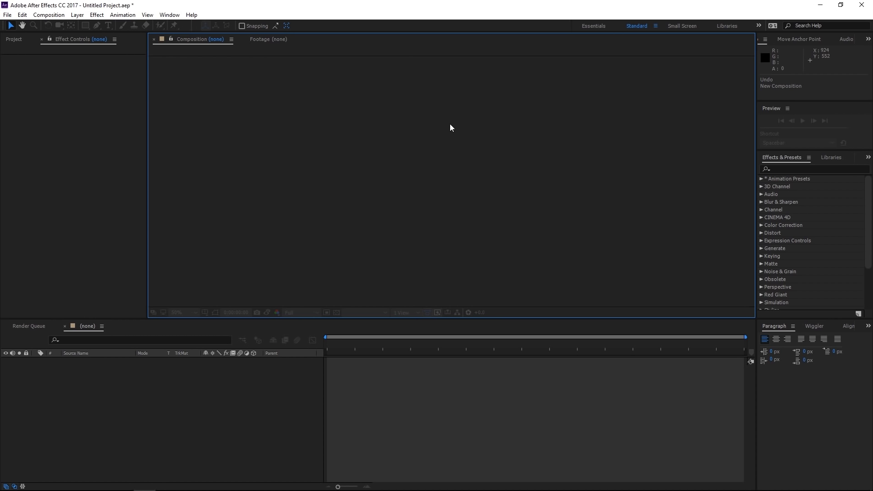
mouse_move(534, 308)
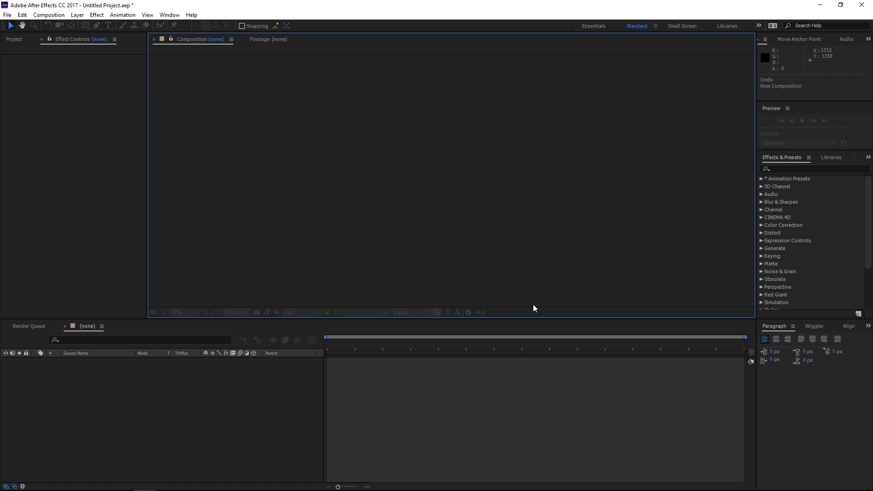
mouse_move(520, 381)
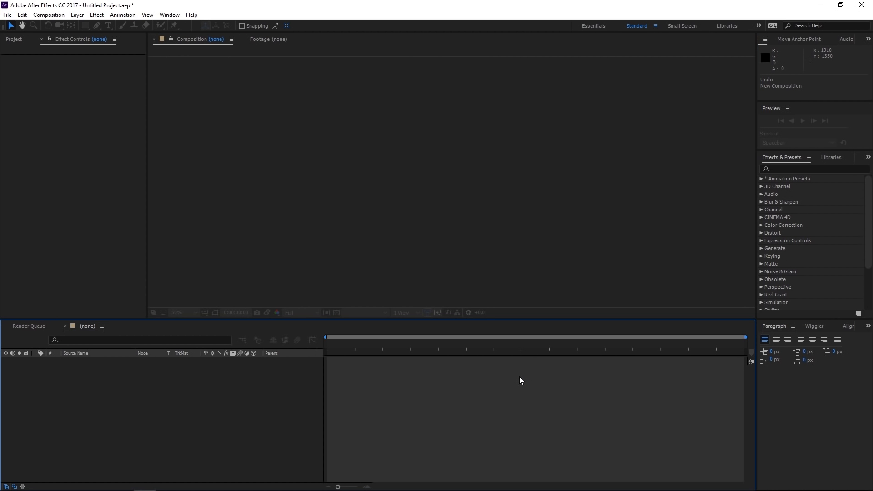
mouse_move(513, 375)
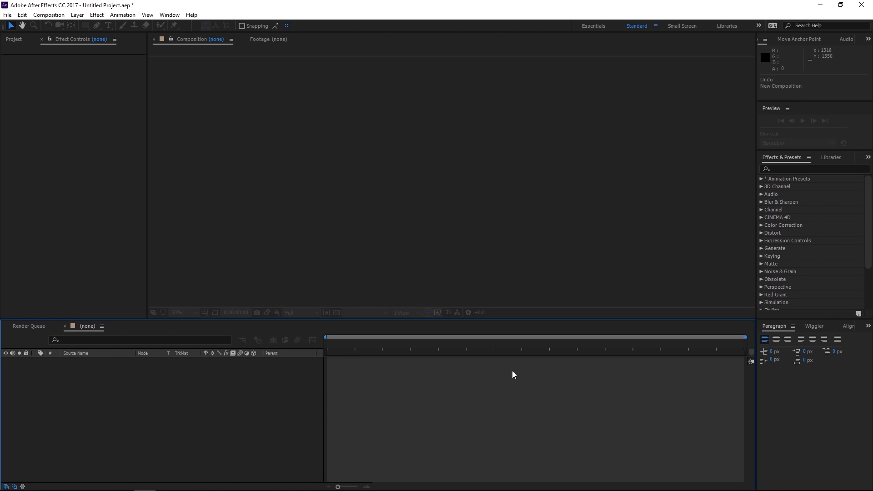
mouse_move(556, 384)
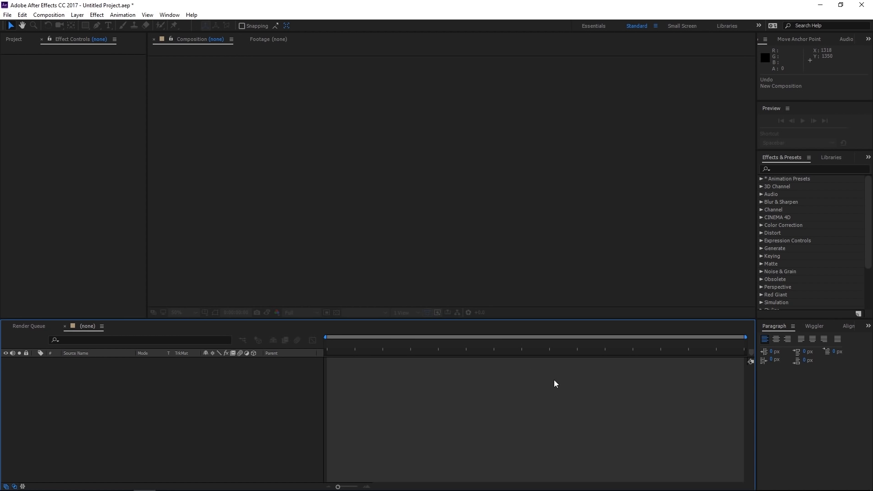
mouse_move(570, 204)
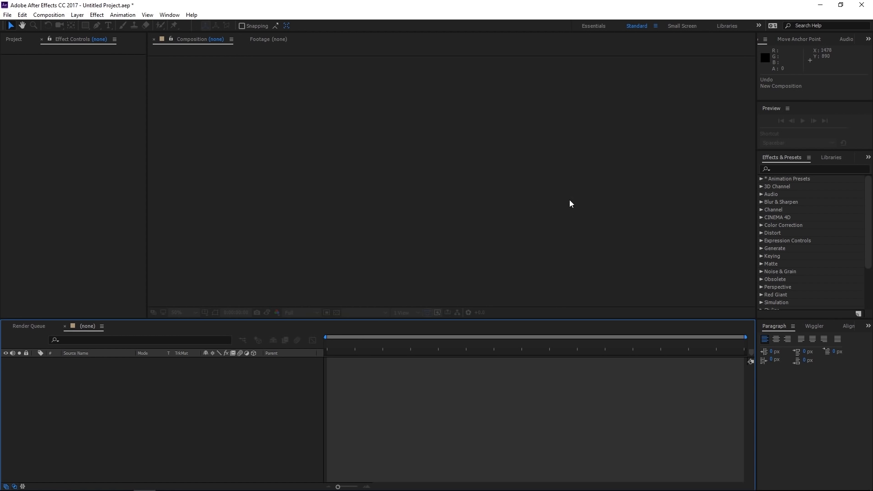
mouse_move(546, 248)
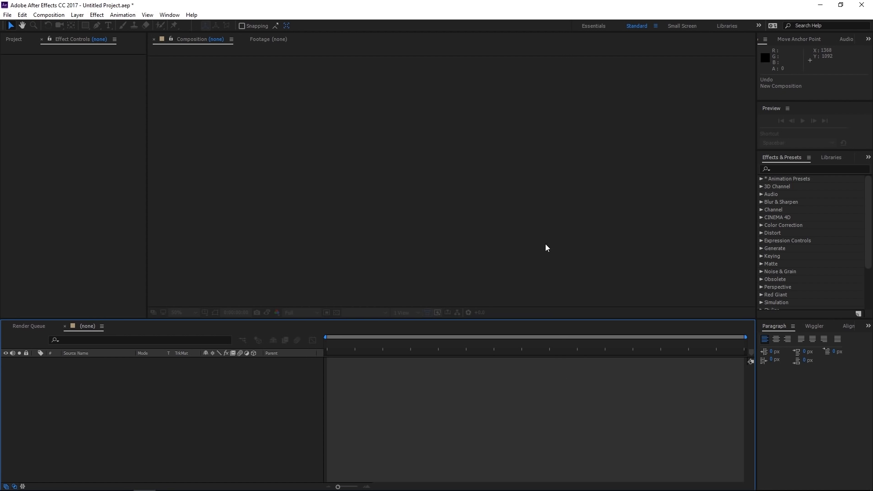
mouse_move(574, 314)
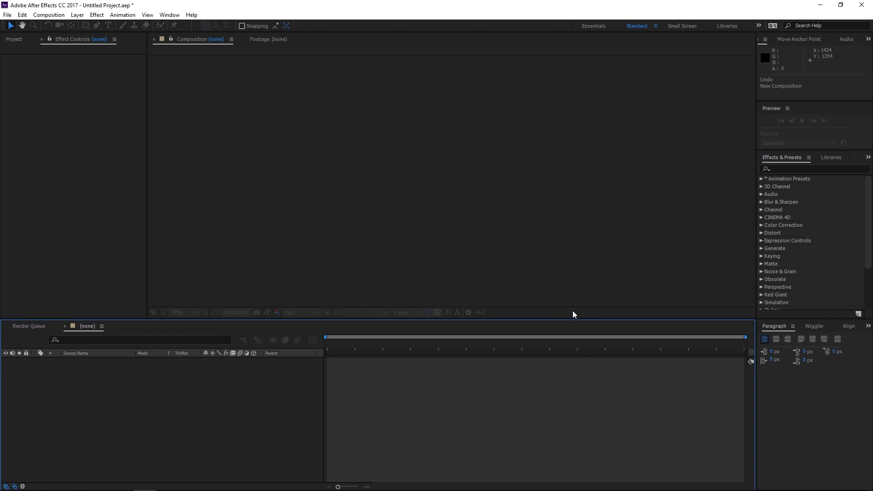
mouse_move(592, 385)
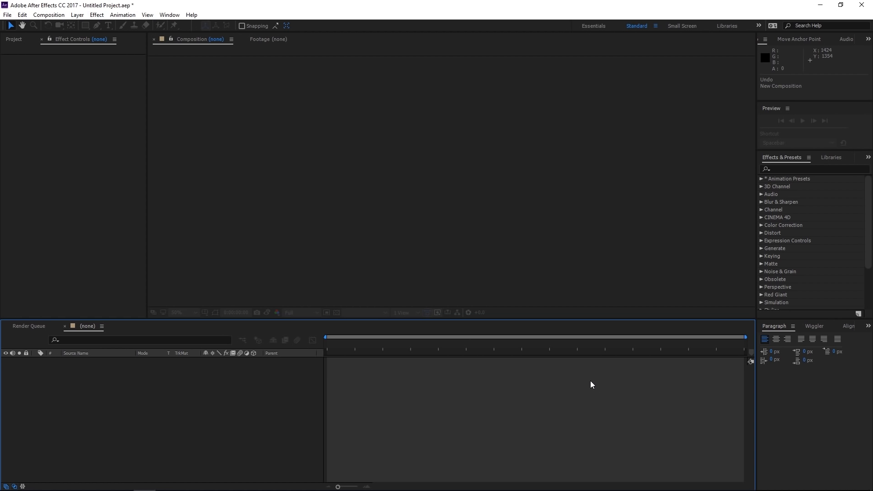
mouse_move(578, 384)
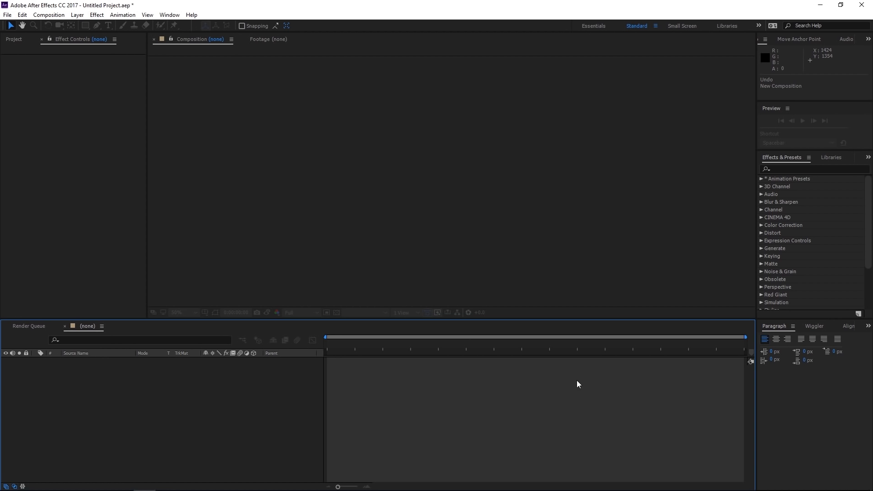
mouse_move(571, 405)
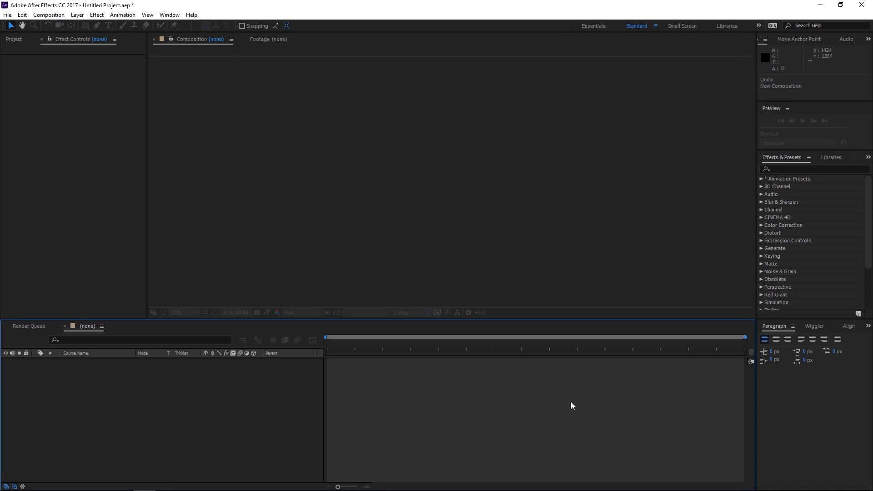
mouse_move(800, 119)
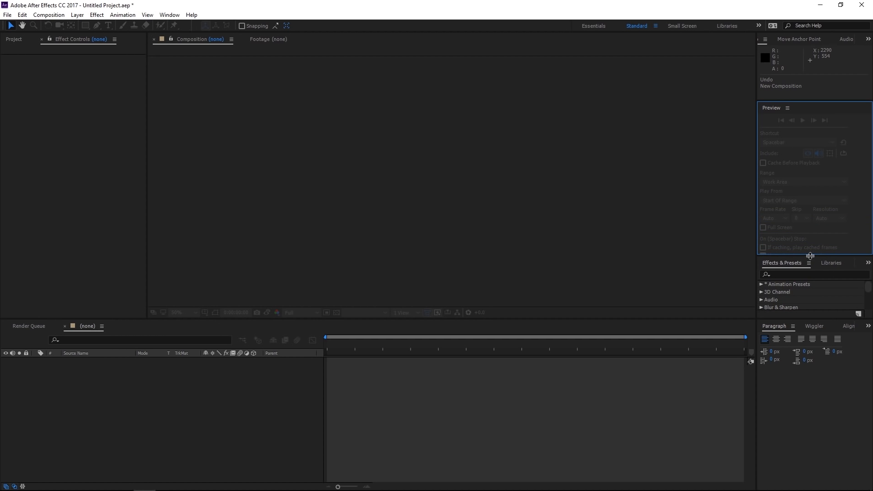
mouse_move(792, 183)
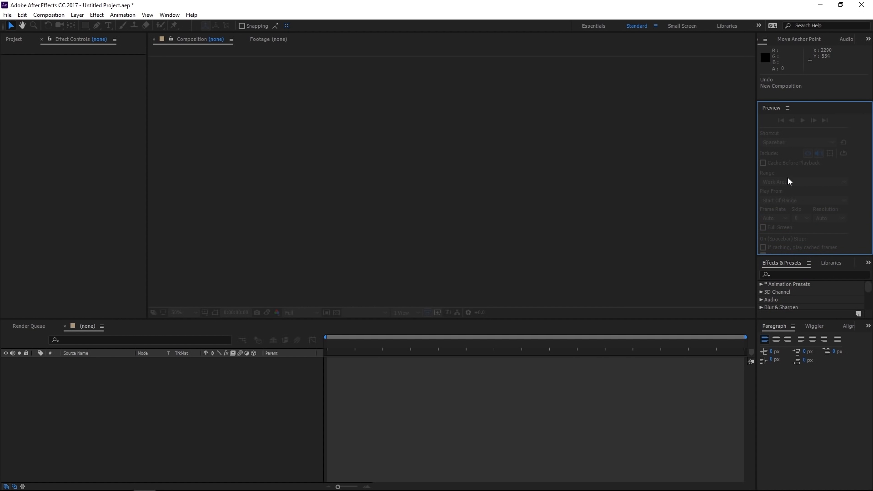
mouse_move(800, 199)
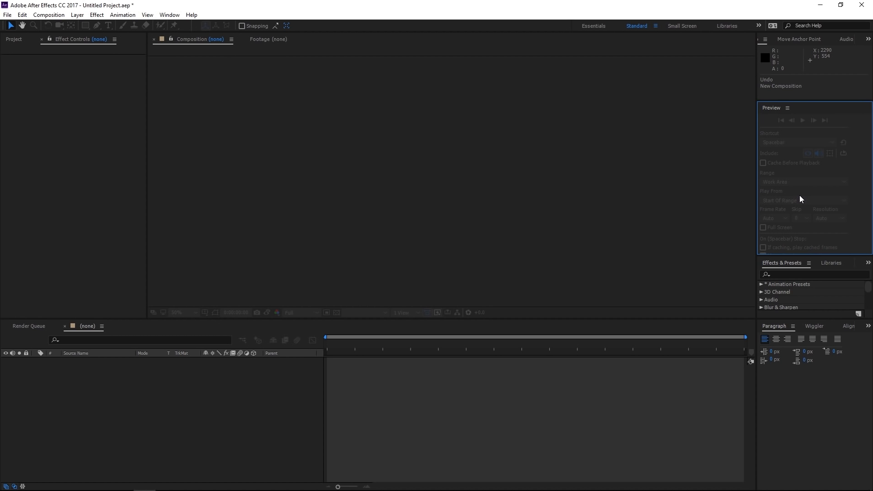
mouse_move(801, 228)
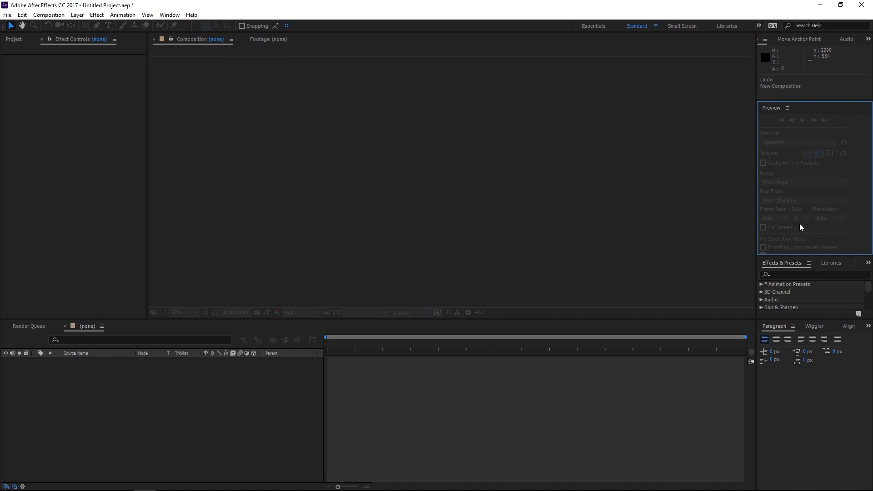
mouse_move(793, 265)
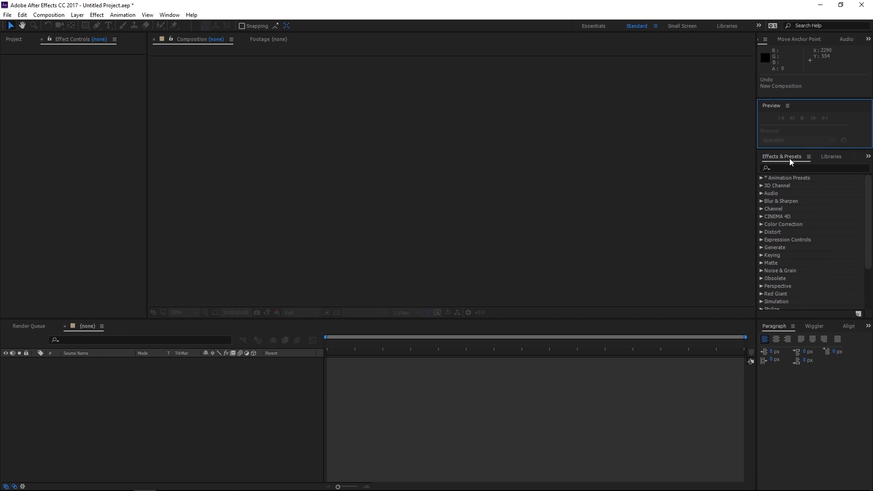
click(814, 326)
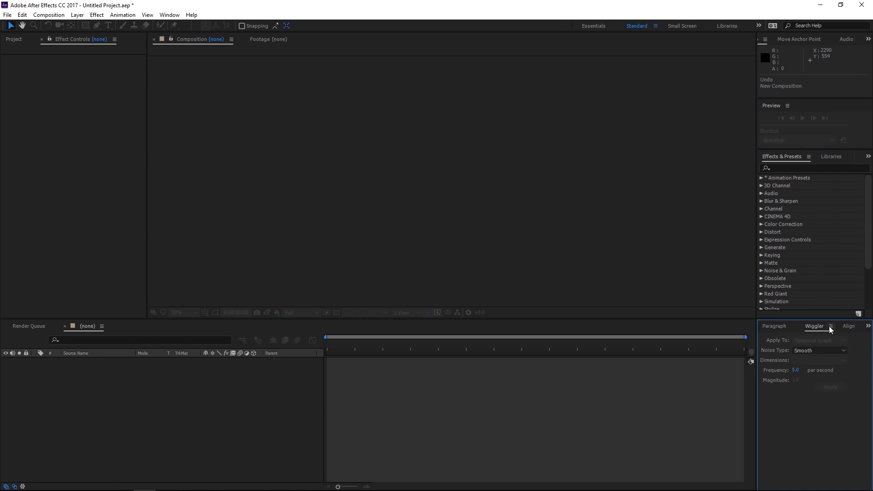
click(848, 325)
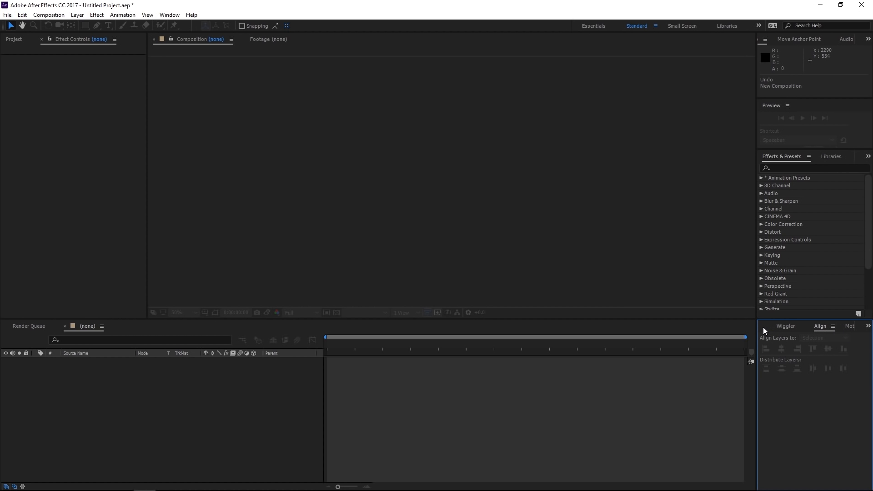
click(773, 326)
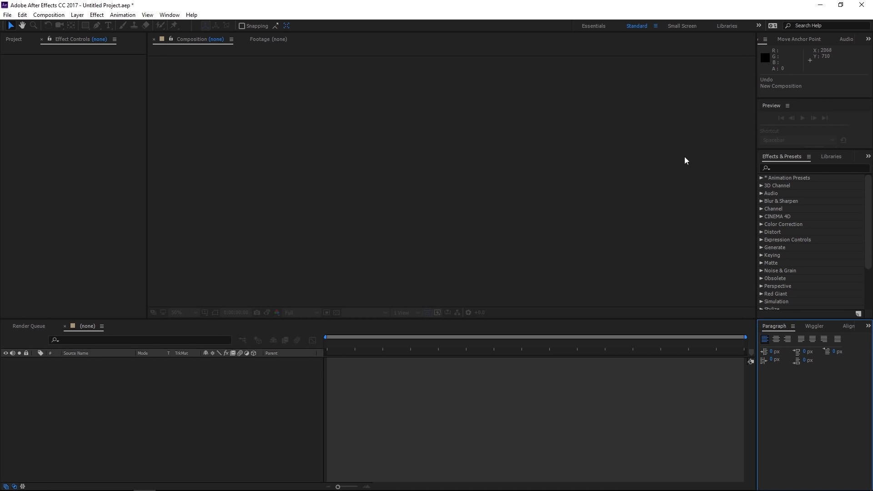
mouse_move(831, 194)
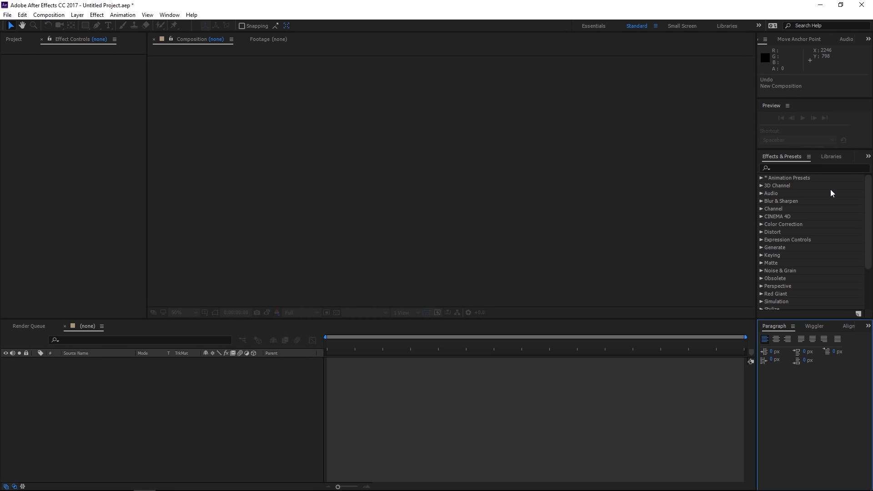
mouse_move(811, 221)
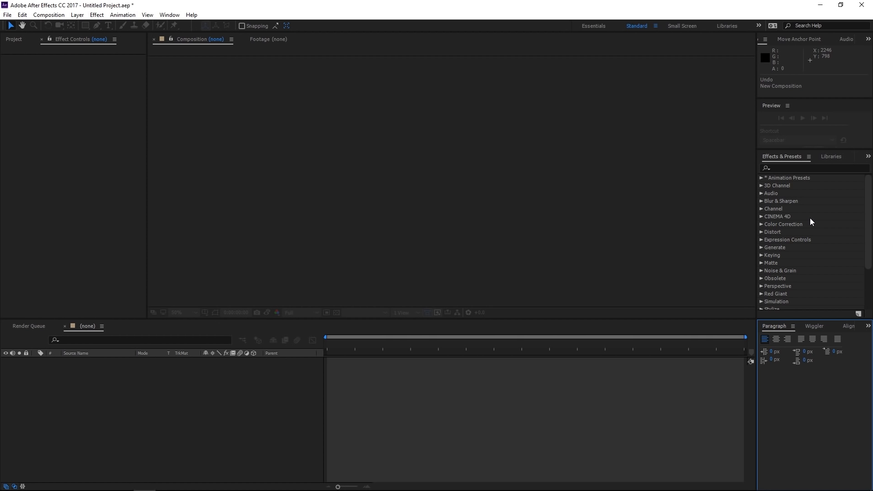
mouse_move(303, 96)
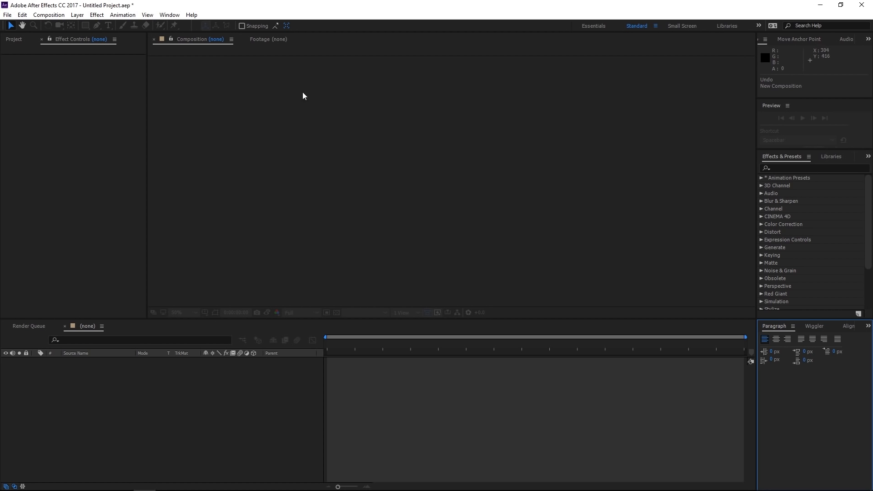
- Open the Motion Sketch panel from the Window menu, then bring the Project panel forward
click(169, 15)
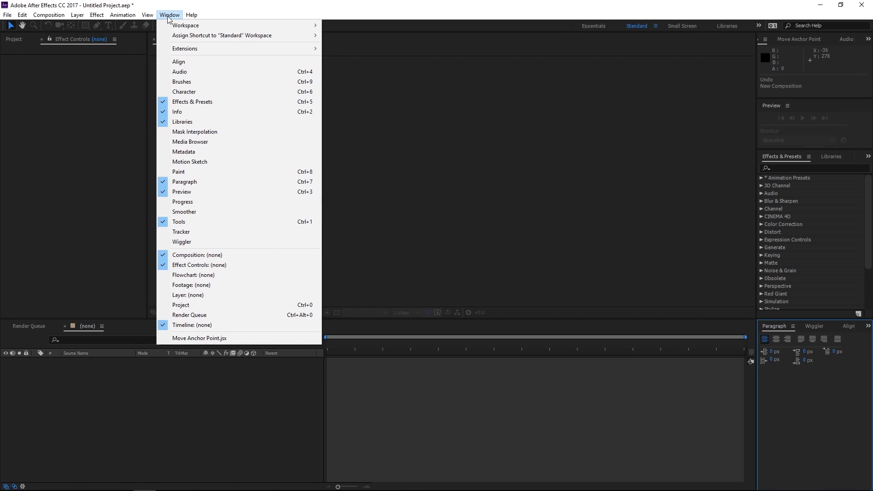
mouse_move(184, 182)
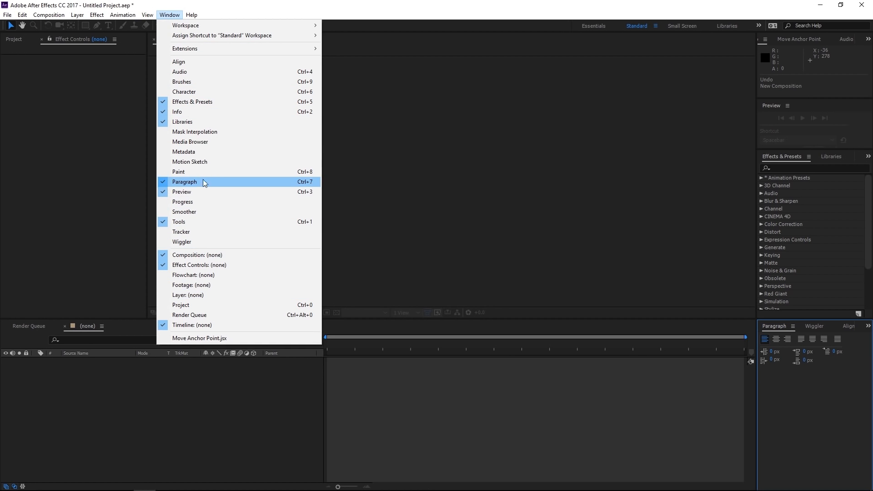
mouse_move(211, 141)
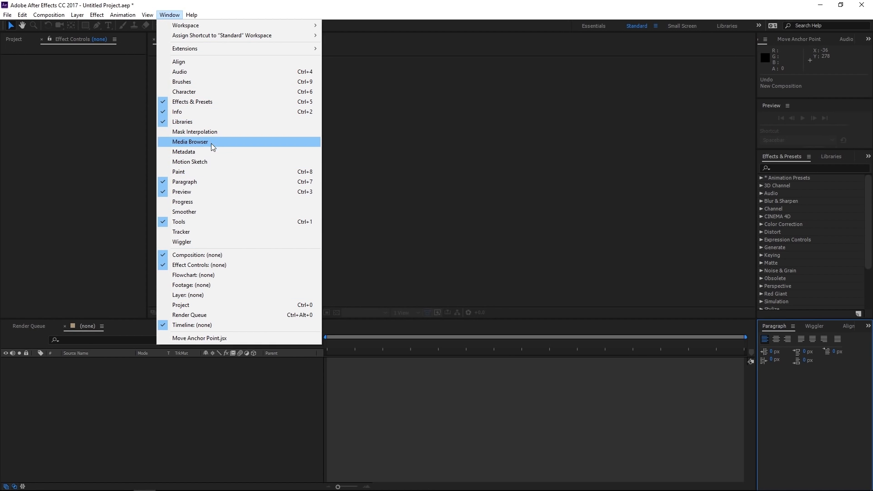
mouse_move(205, 162)
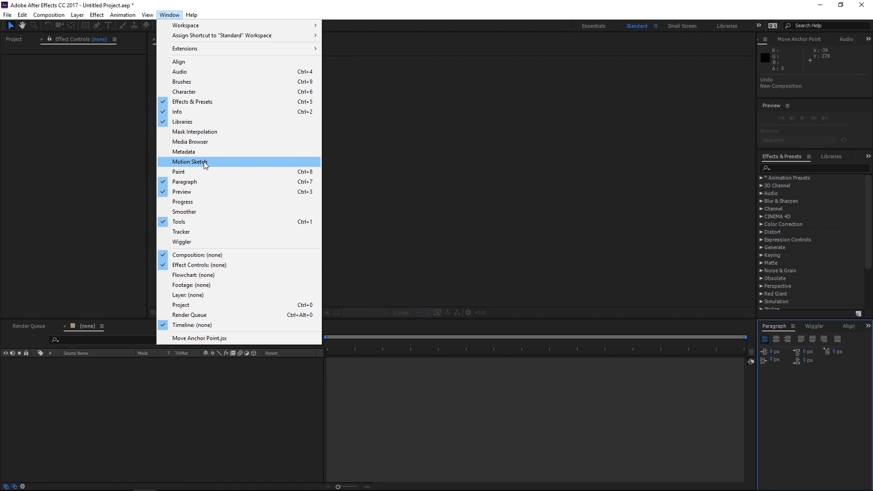
click(188, 162)
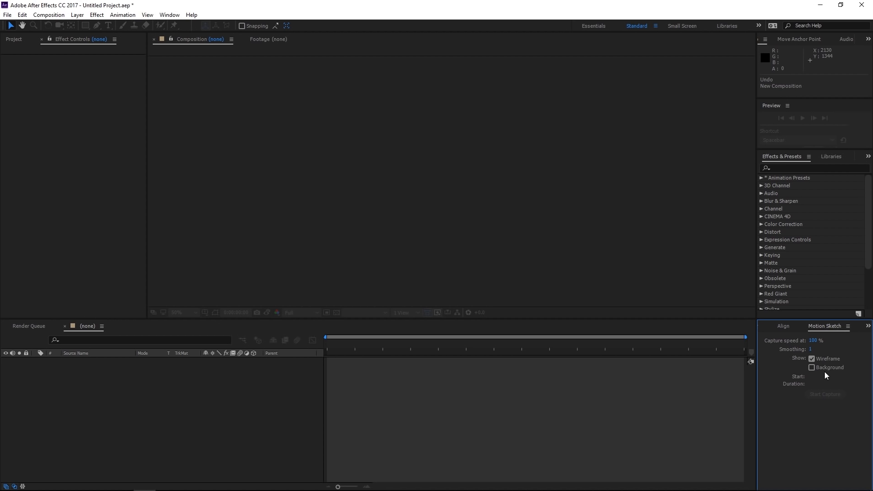
click(169, 15)
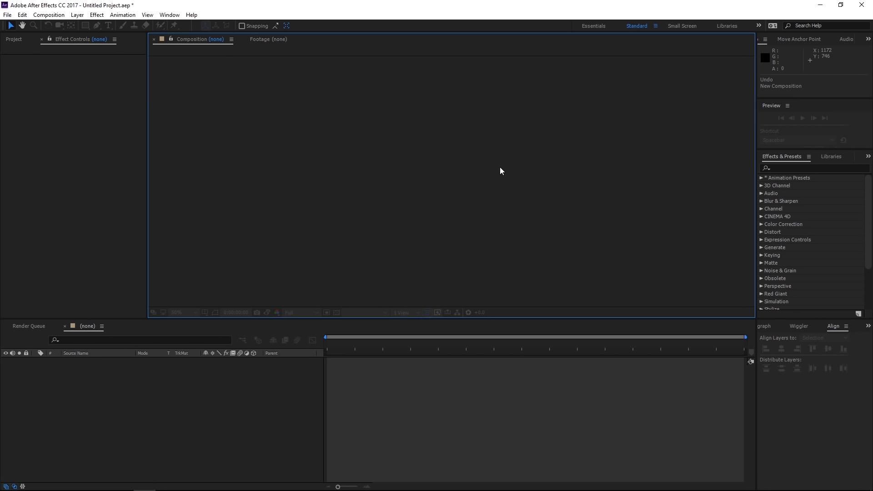
click(14, 39)
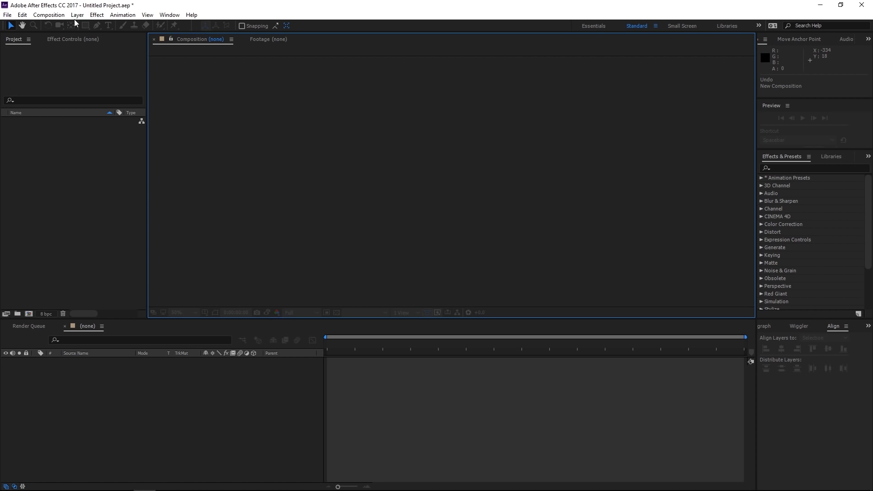
- Start a new composition, cancel it, then start again to show Comp 1 at 1920x1080, 30 fps
click(48, 14)
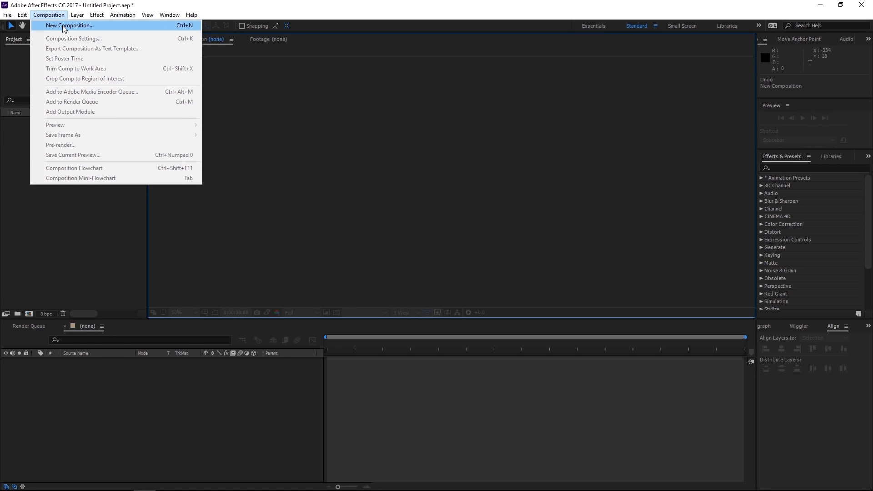
click(69, 25)
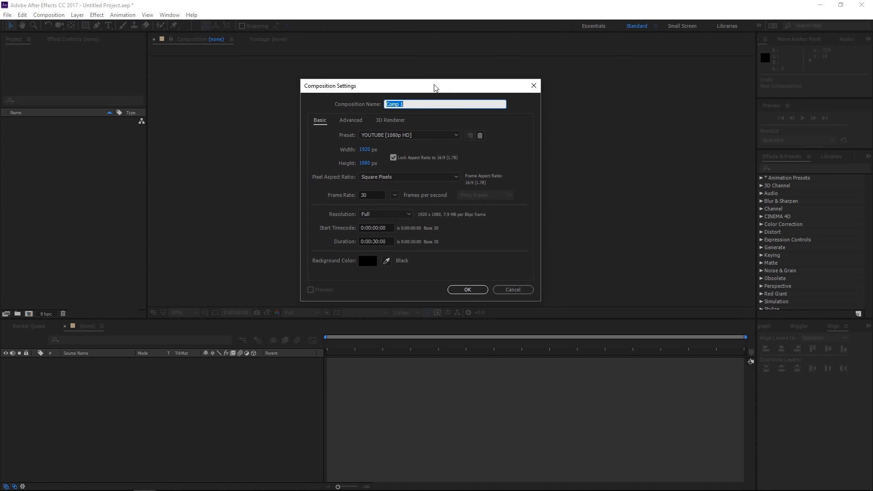
mouse_move(512, 289)
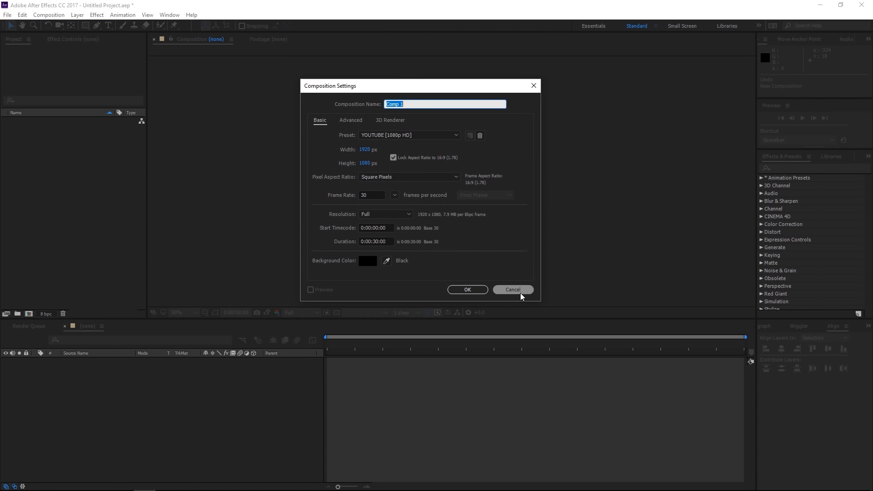
click(511, 290)
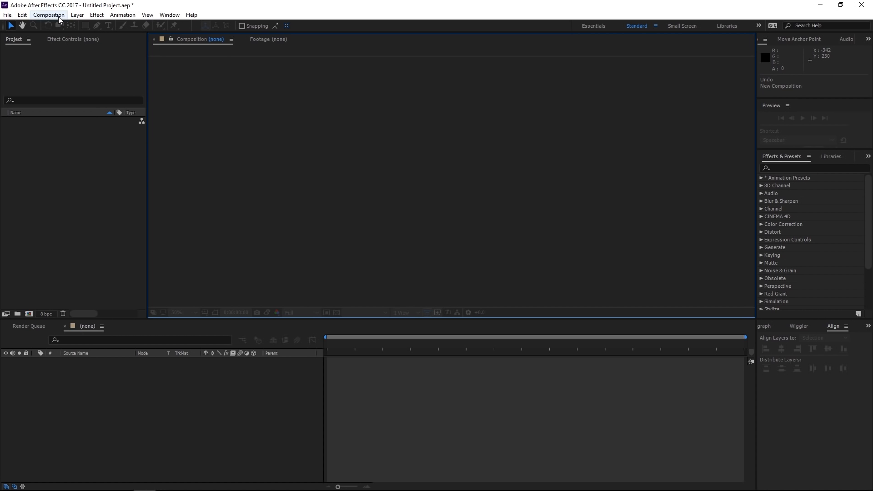
click(48, 14)
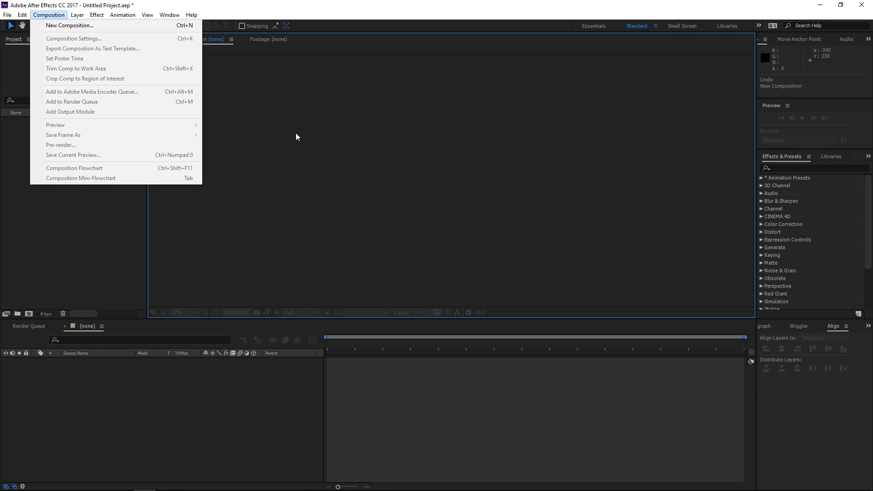
click(69, 26)
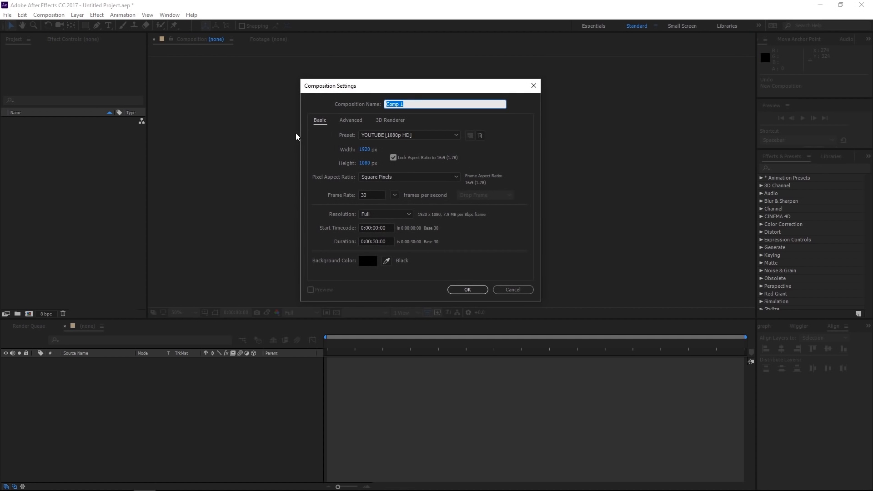
mouse_move(311, 99)
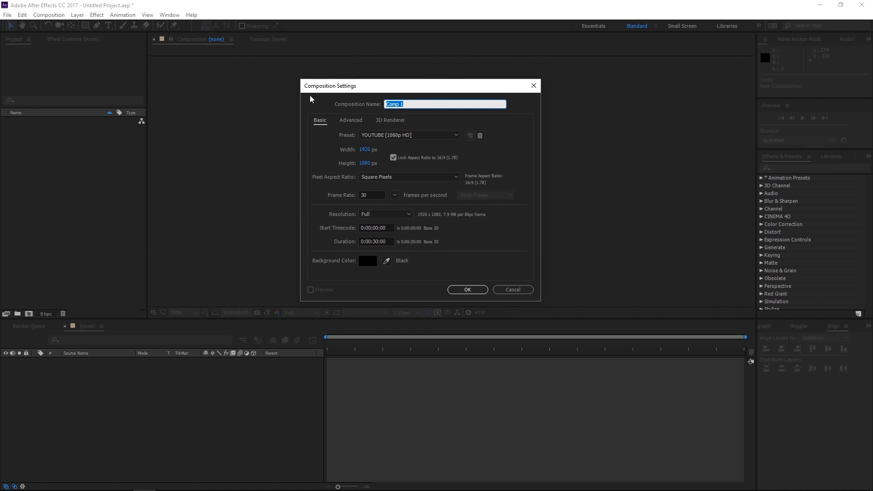
mouse_move(408, 104)
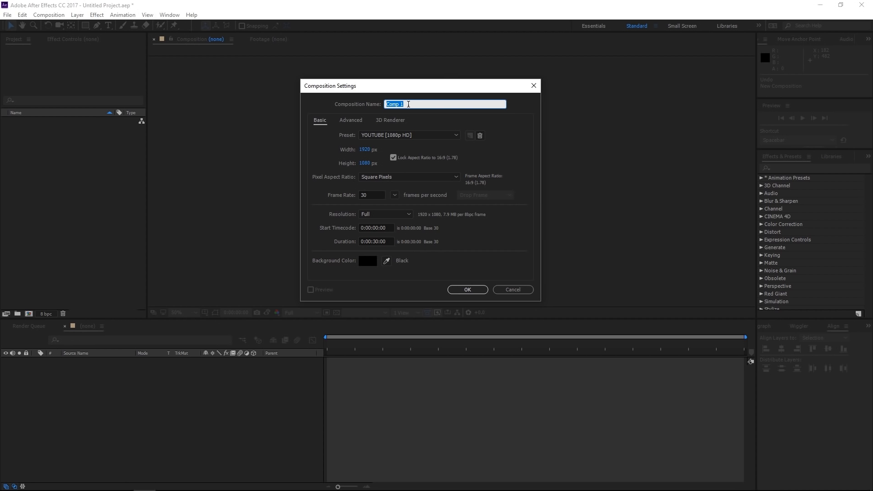
- Name the new composition 'Main Comp', fixing the typo, and view the preset list
text(Main COm)
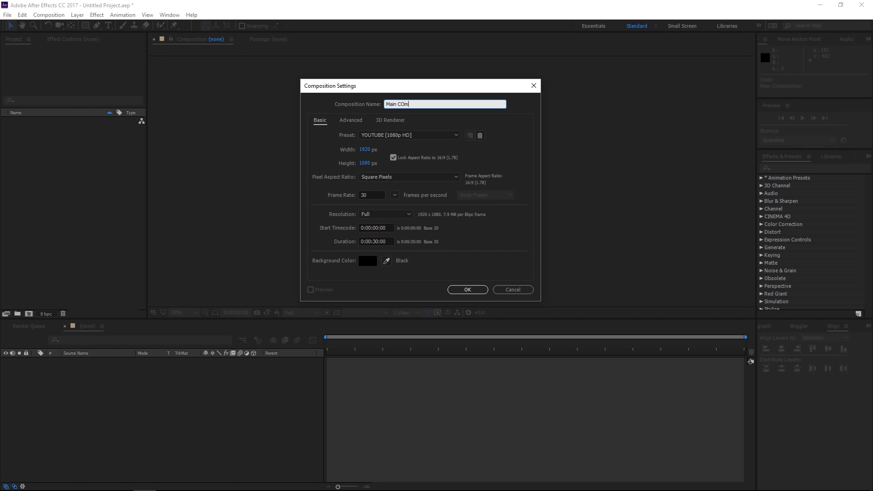
key(Backspace)
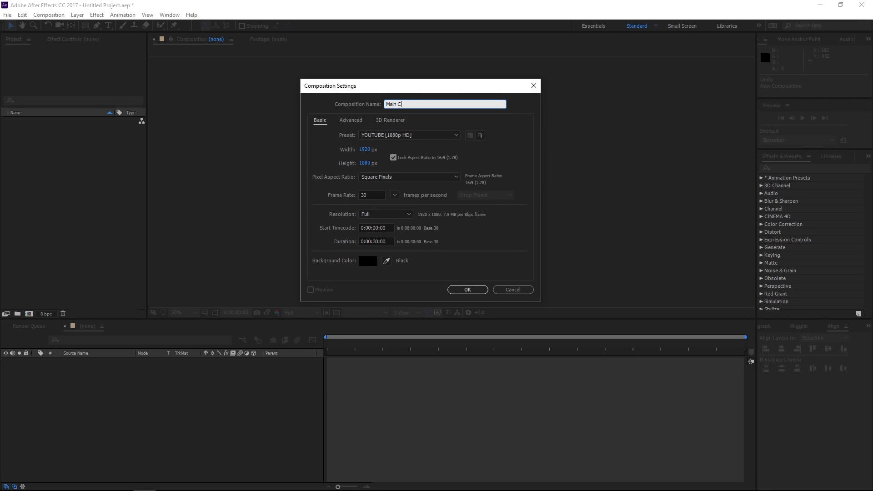
text(omp)
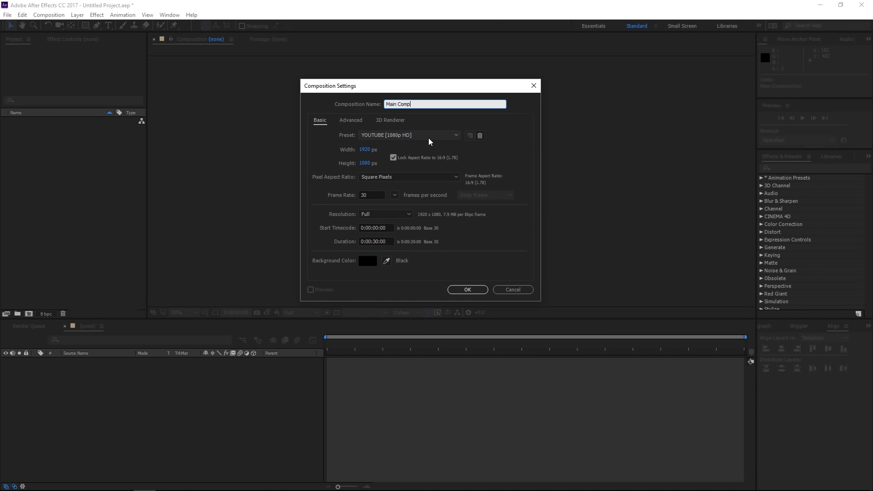
click(455, 135)
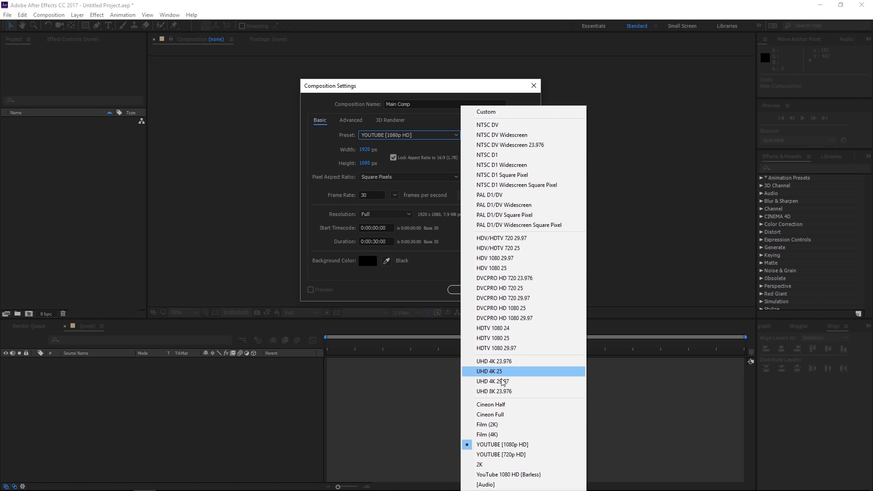
mouse_move(325, 163)
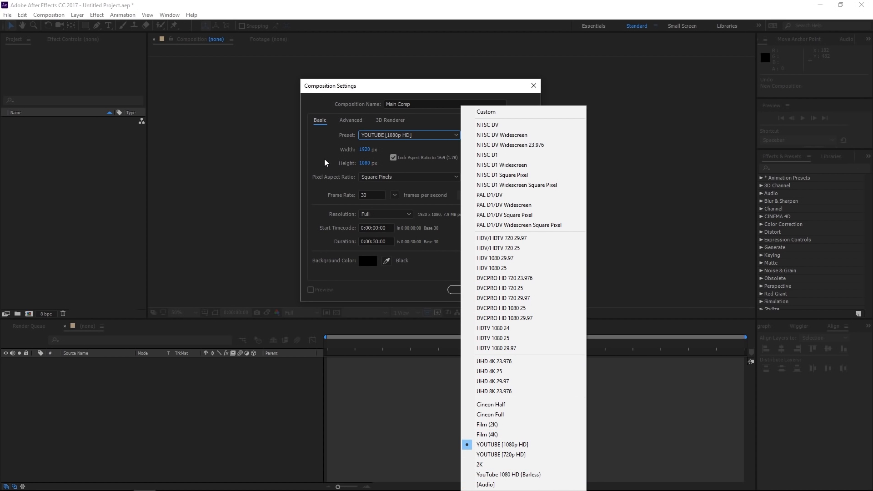
- Keep the YouTube 1080p HD preset and square pixels, review timecode and duration, open background colour
click(501, 445)
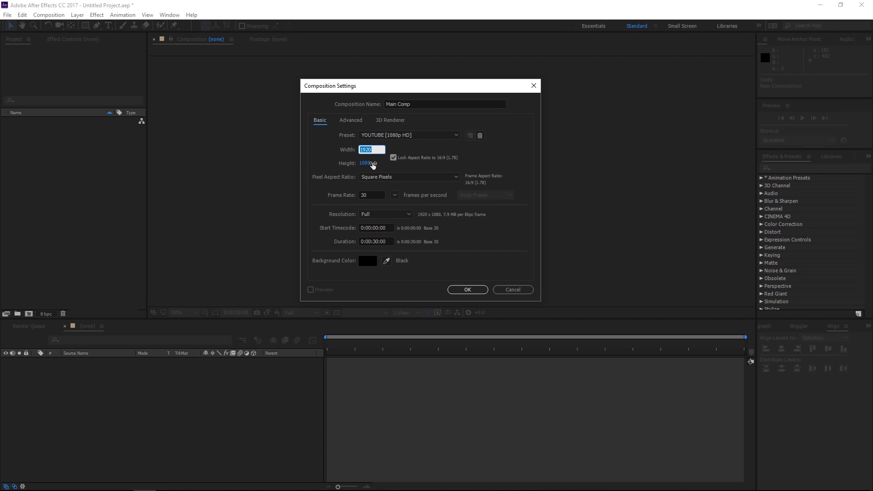
click(371, 164)
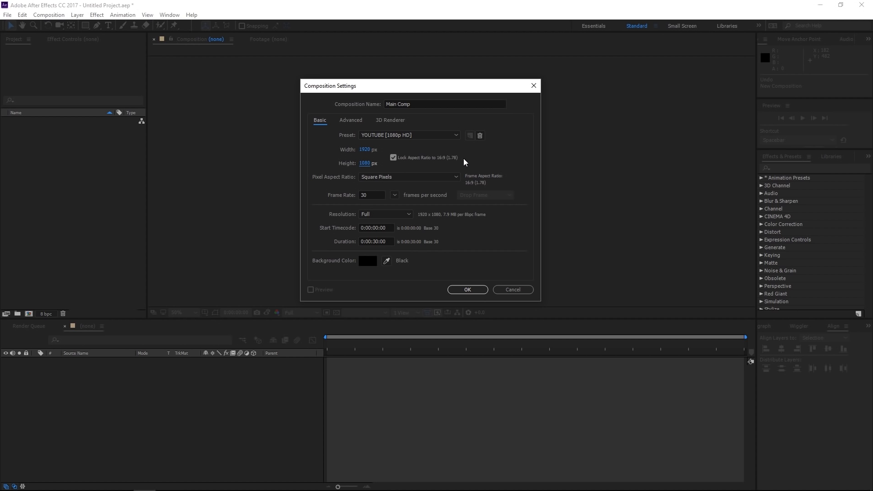
mouse_move(424, 162)
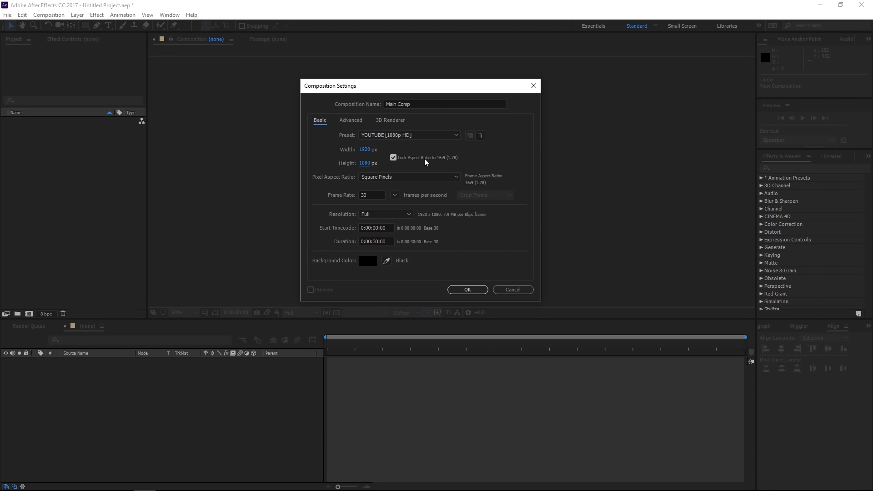
mouse_move(392, 147)
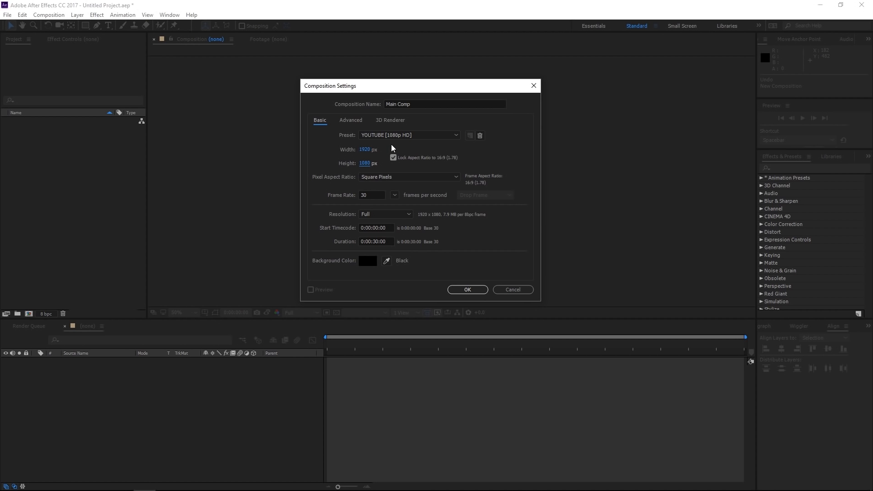
mouse_move(455, 166)
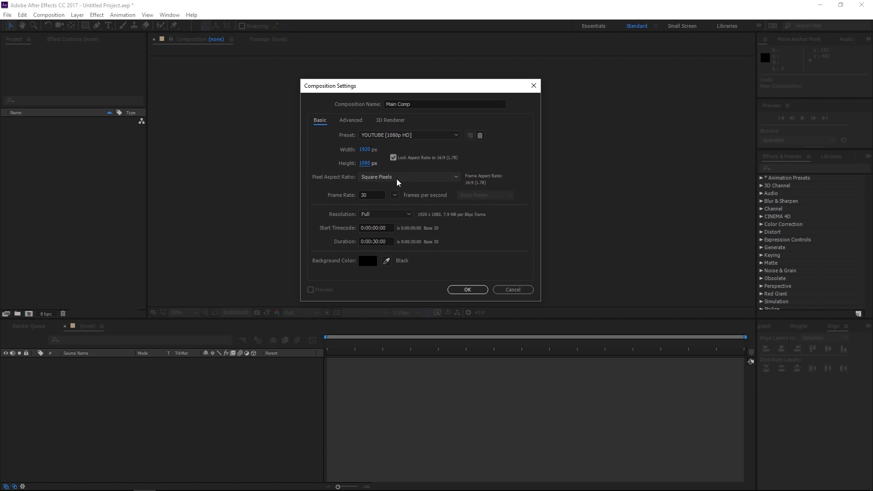
click(409, 176)
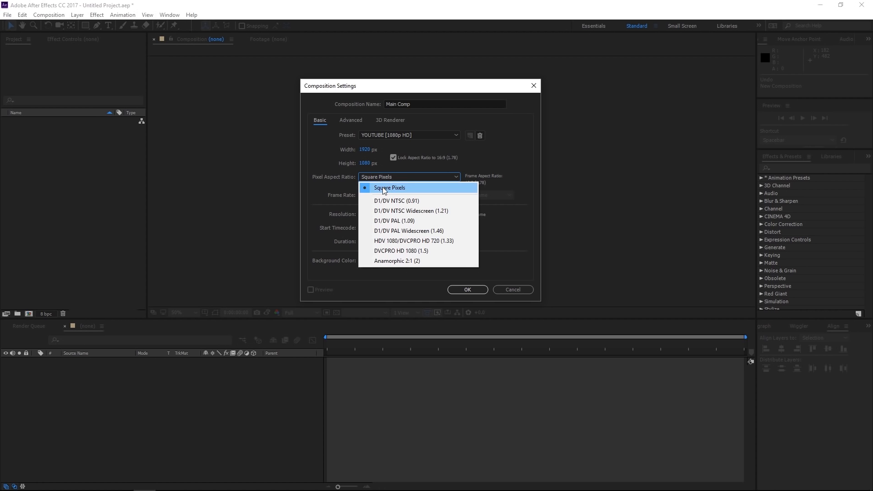
click(390, 188)
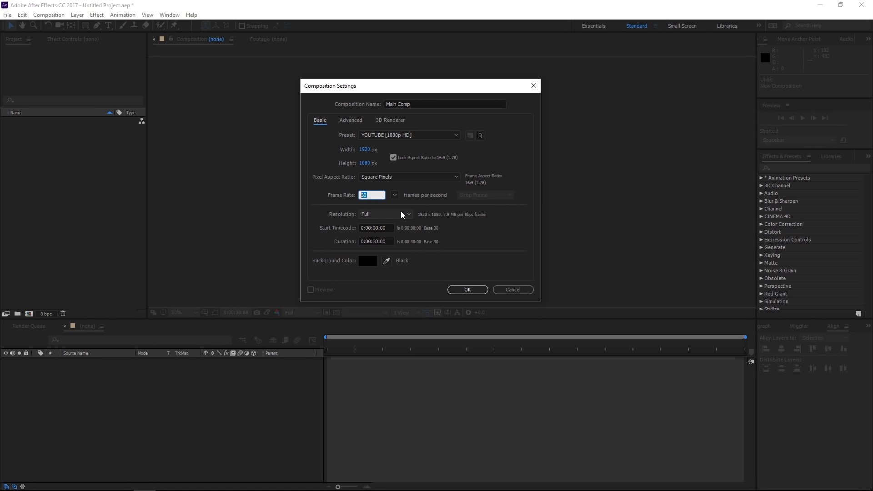
mouse_move(424, 235)
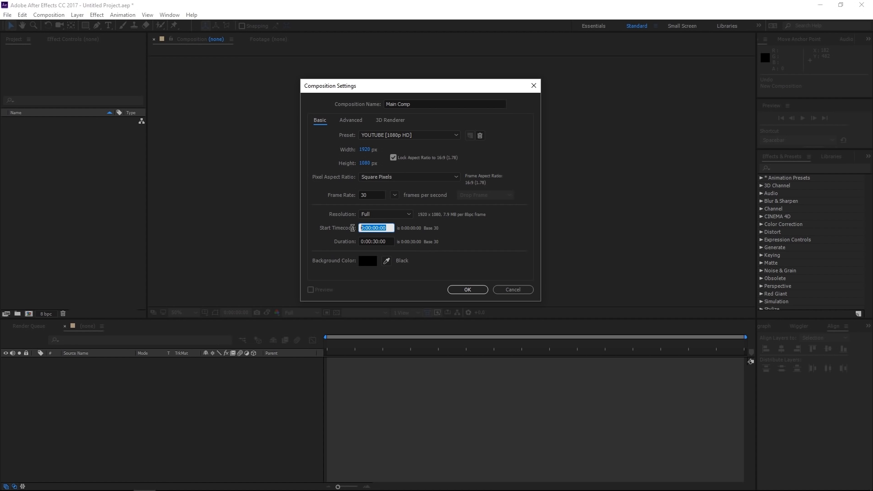
click(376, 241)
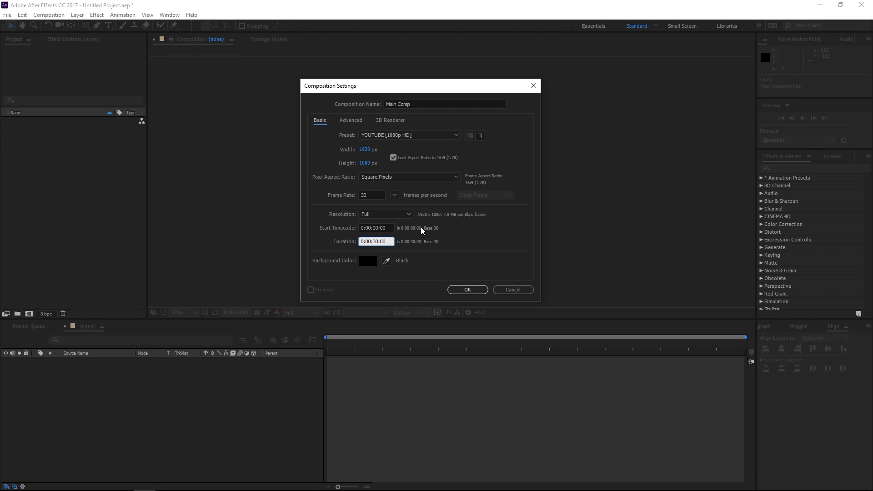
double_click(376, 241)
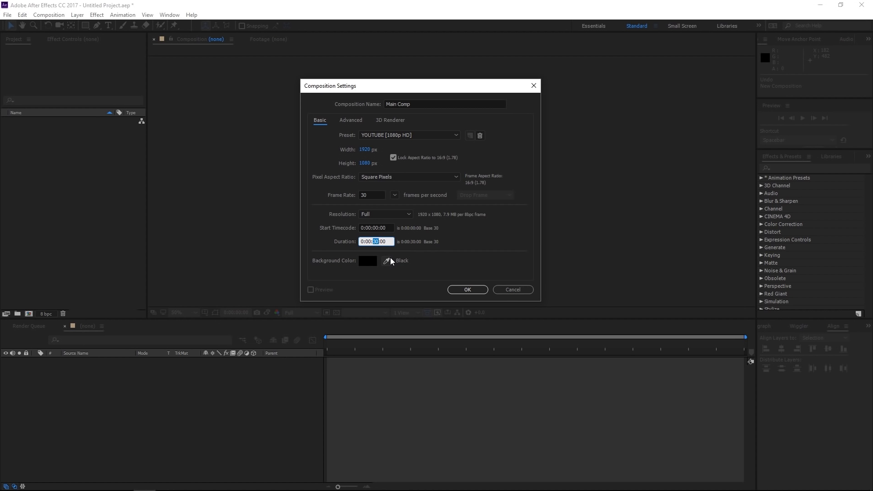
click(367, 261)
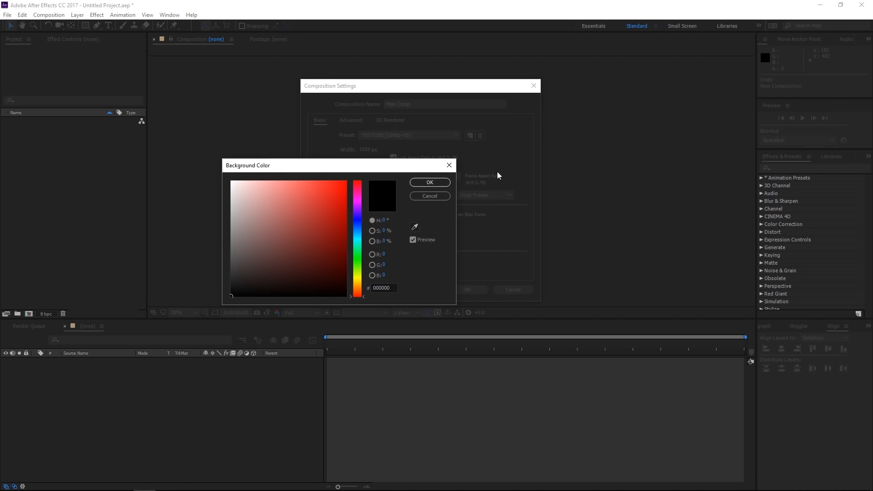
- Keep the black background, glance at Advanced settings, and confirm to create Main Comp
click(429, 182)
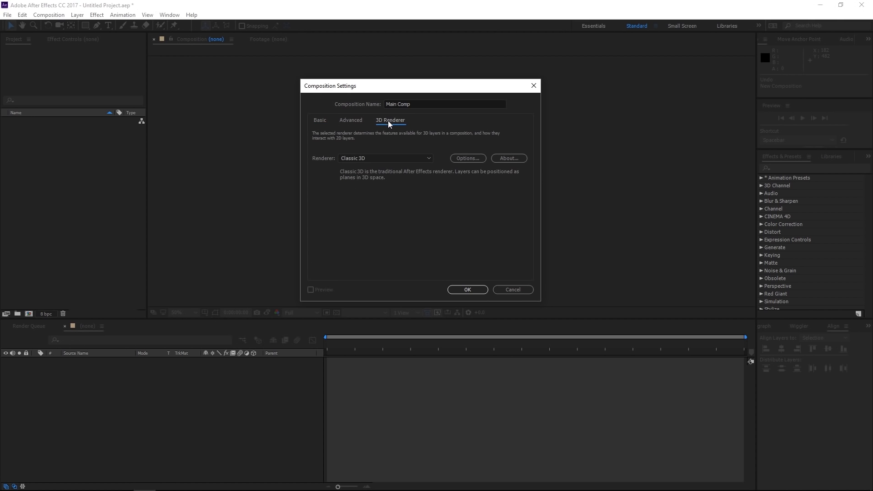
click(351, 120)
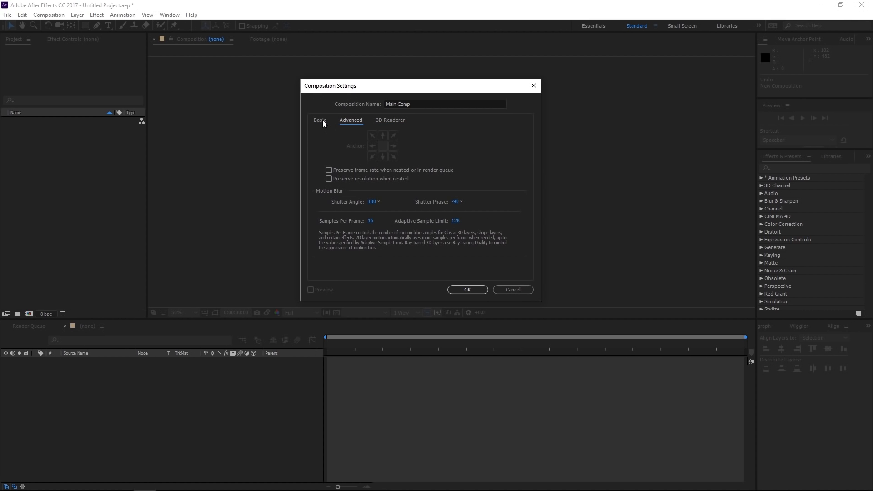
click(319, 120)
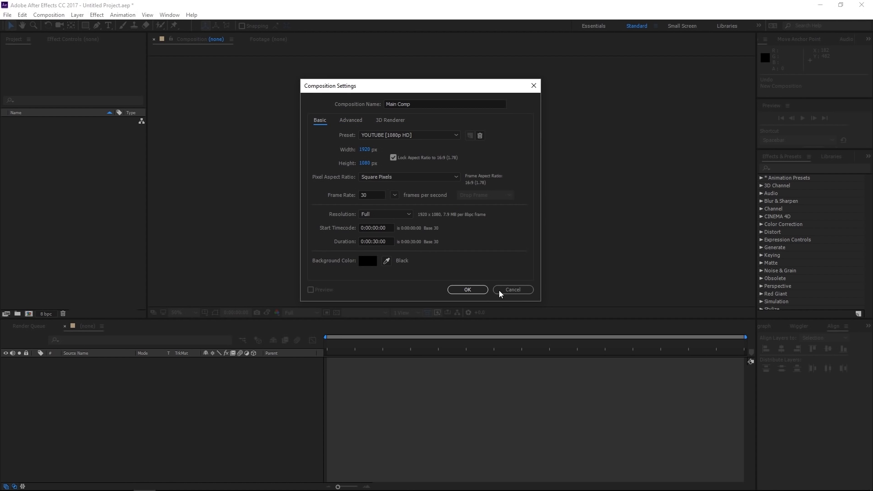
click(467, 290)
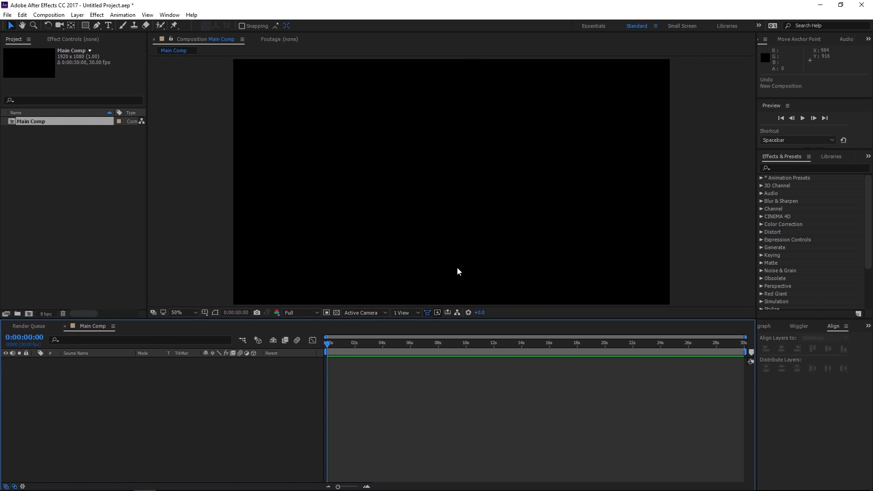
click(177, 312)
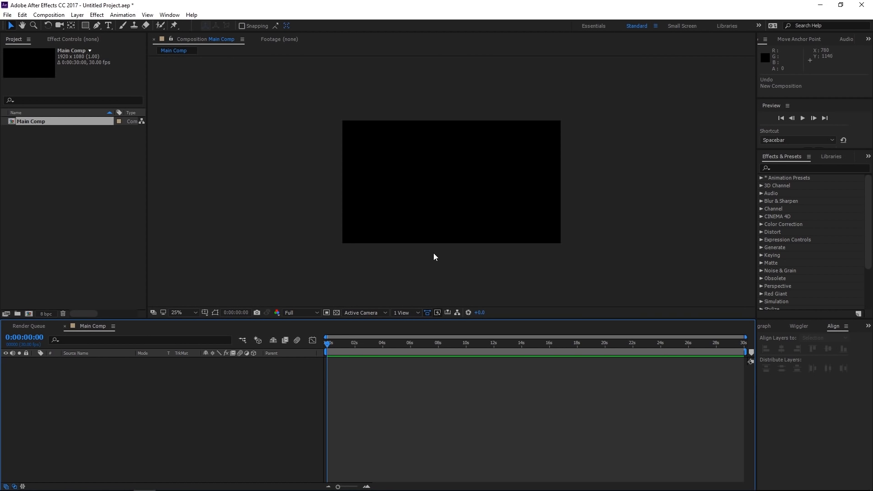
click(176, 312)
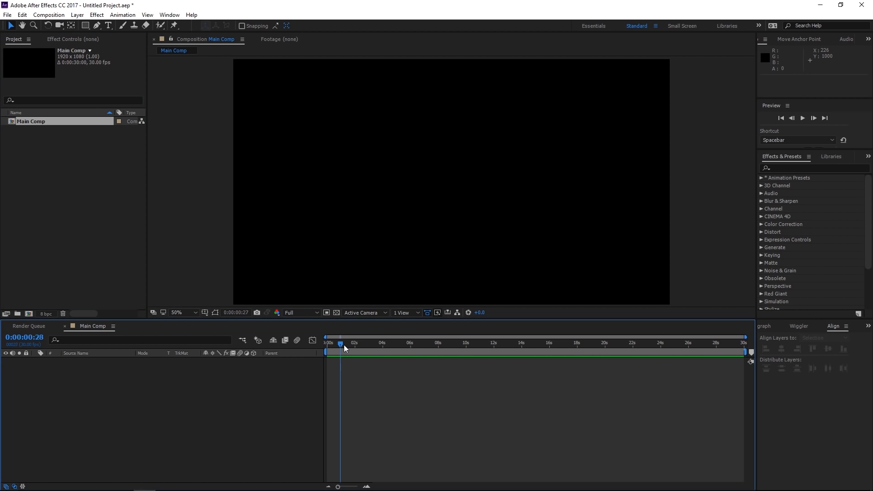
click(505, 342)
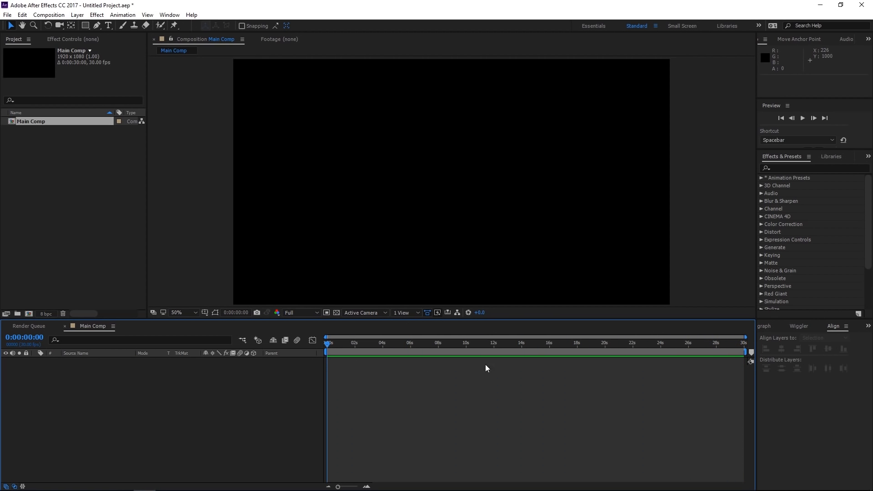
mouse_move(633, 363)
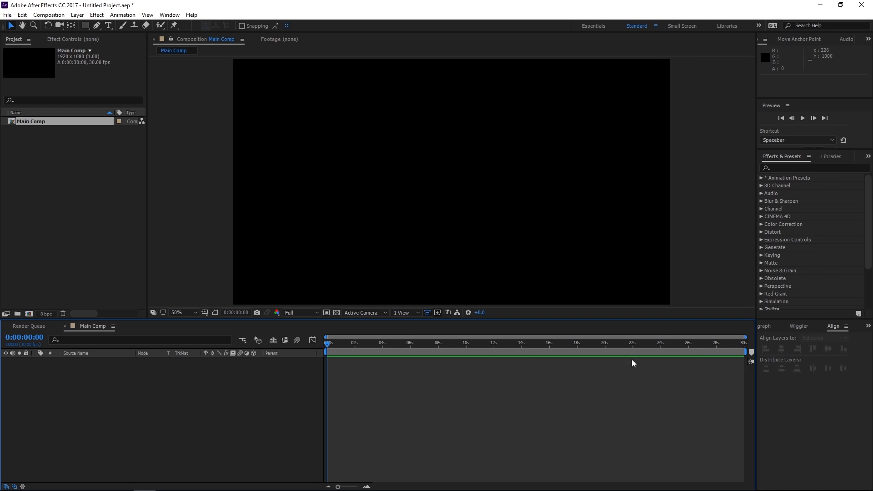
mouse_move(109, 338)
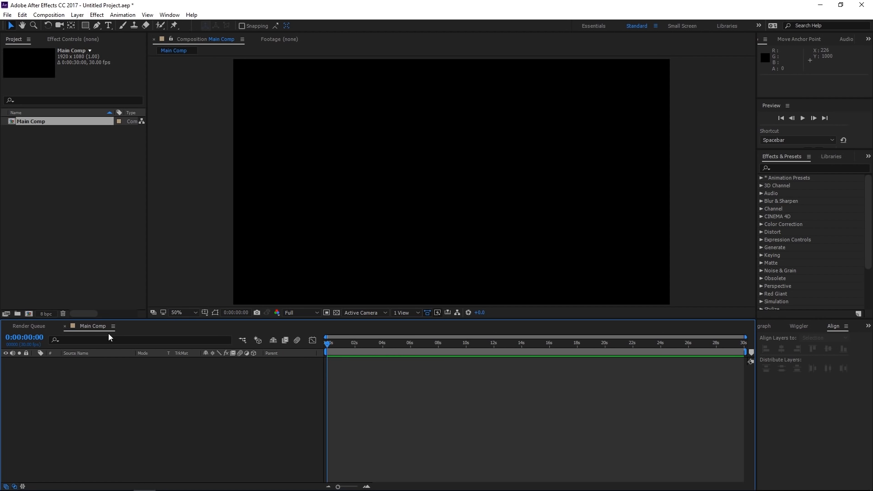
mouse_move(102, 330)
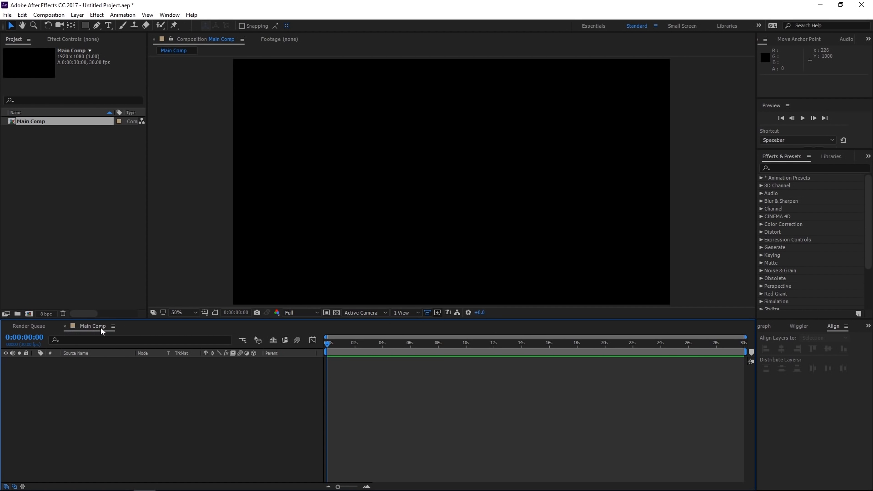
mouse_move(31, 325)
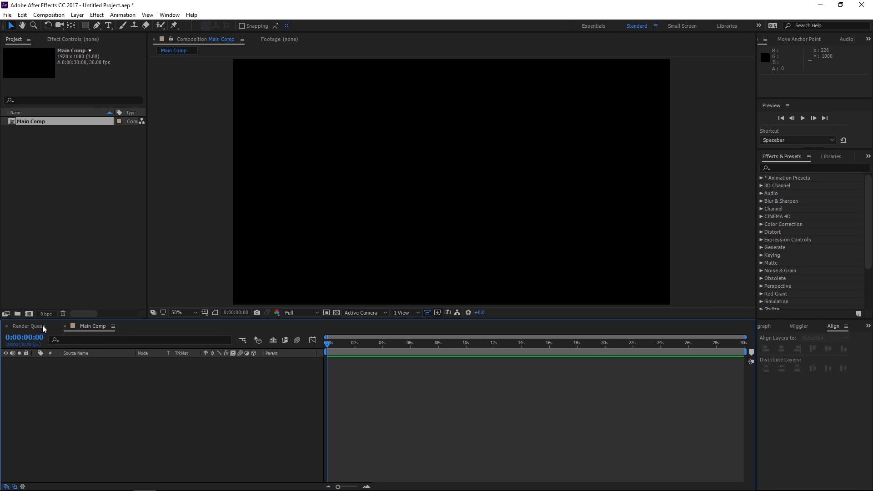